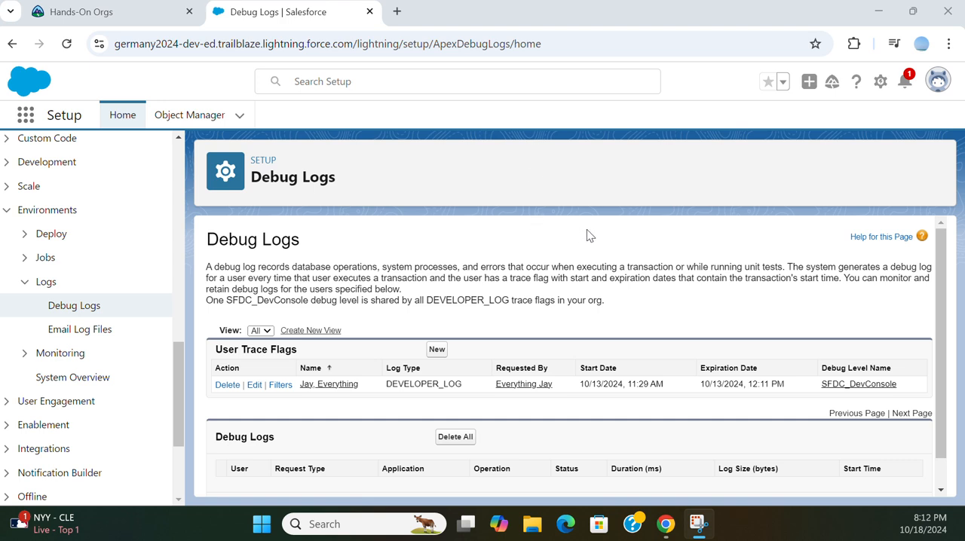
mouse_move(311, 323)
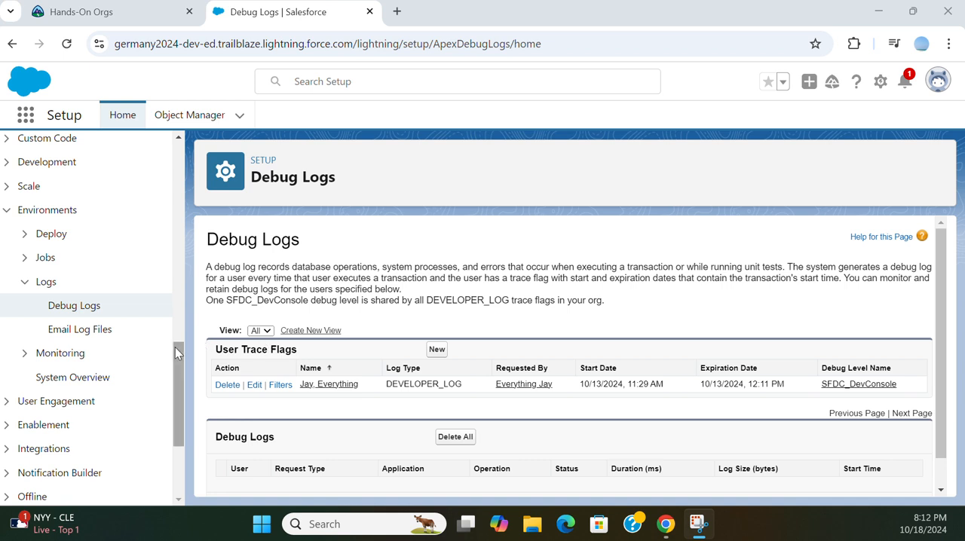
Step: Start a new trace flag from the User Trace Flags section of Debug Logs
left_click(880, 81)
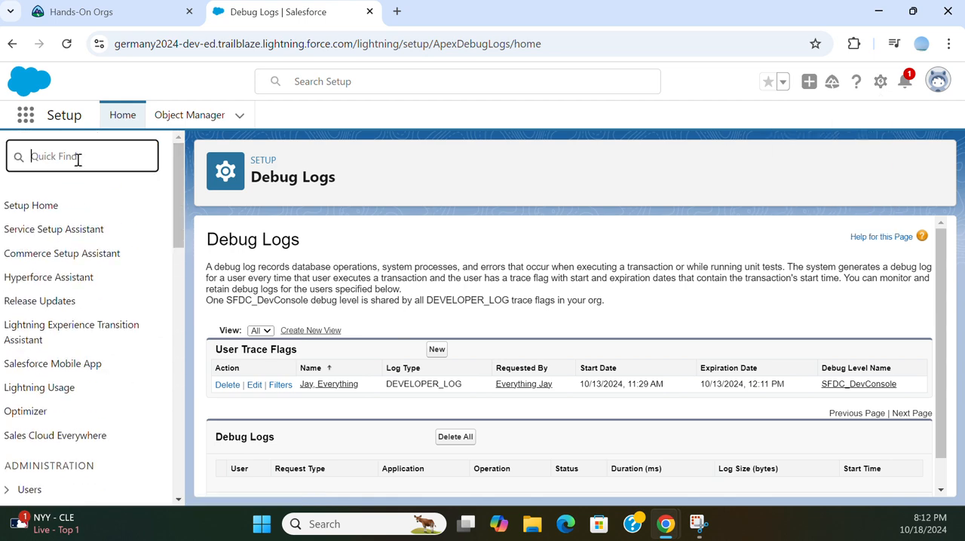
scroll("down", 3)
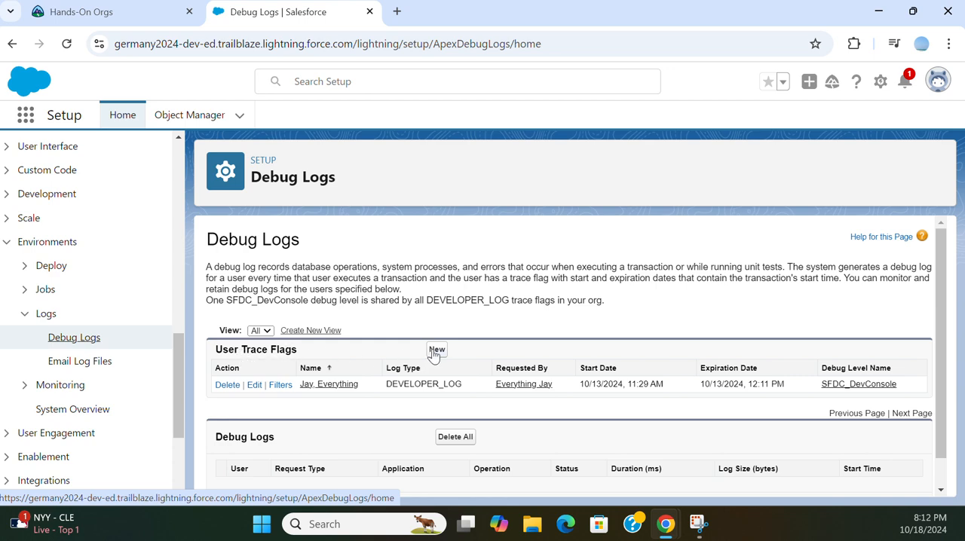
scroll("down", 3)
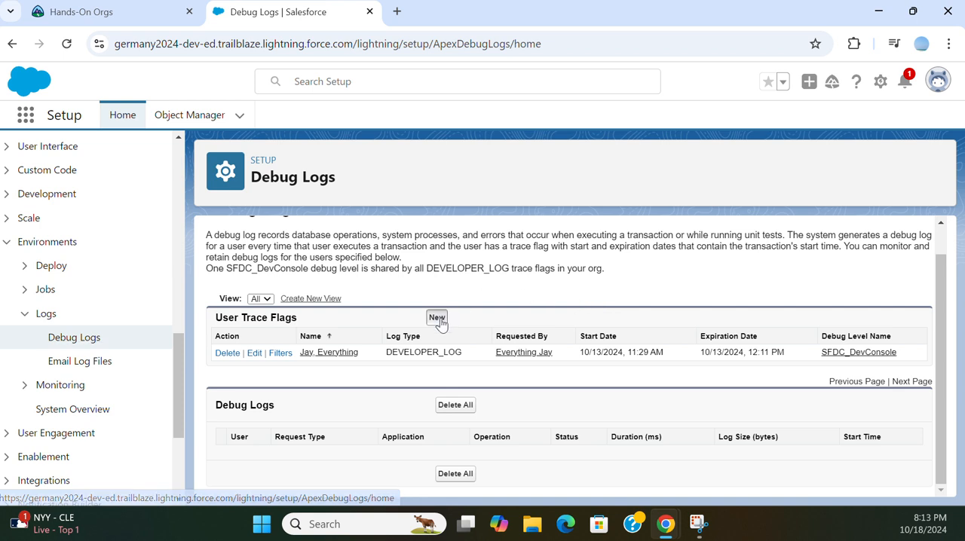
left_click(438, 317)
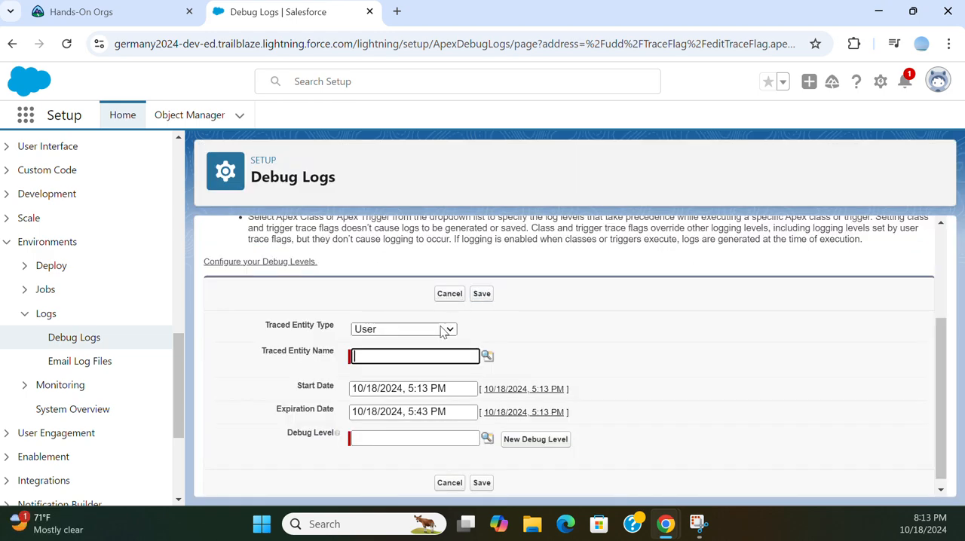
Step: Set Traced Entity Type to User and pick the recently viewed user as the traced entity
left_click(405, 329)
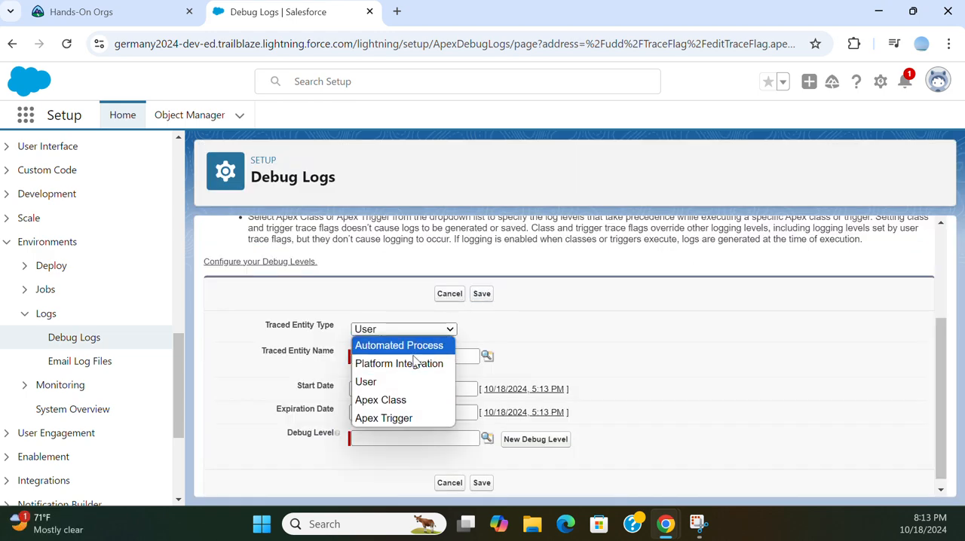
mouse_move(400, 350)
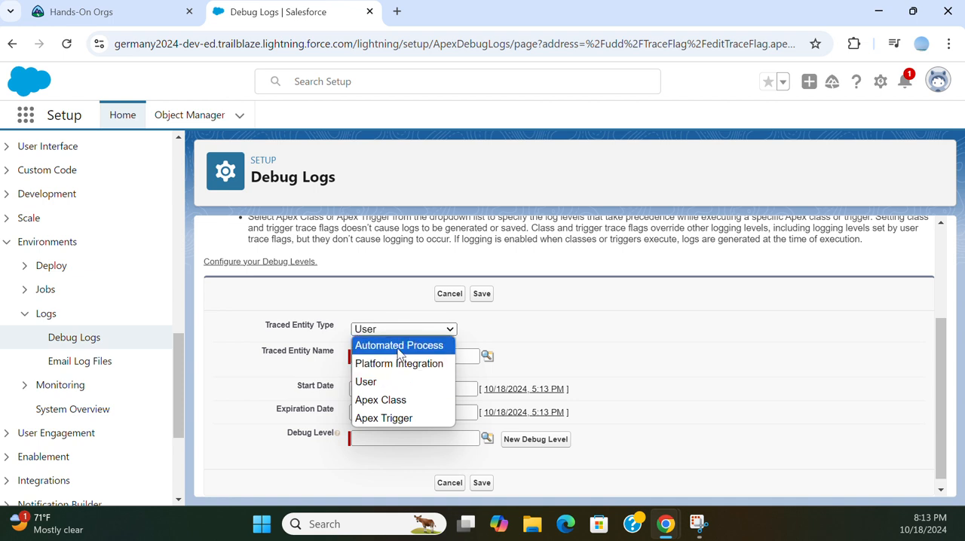
mouse_move(404, 381)
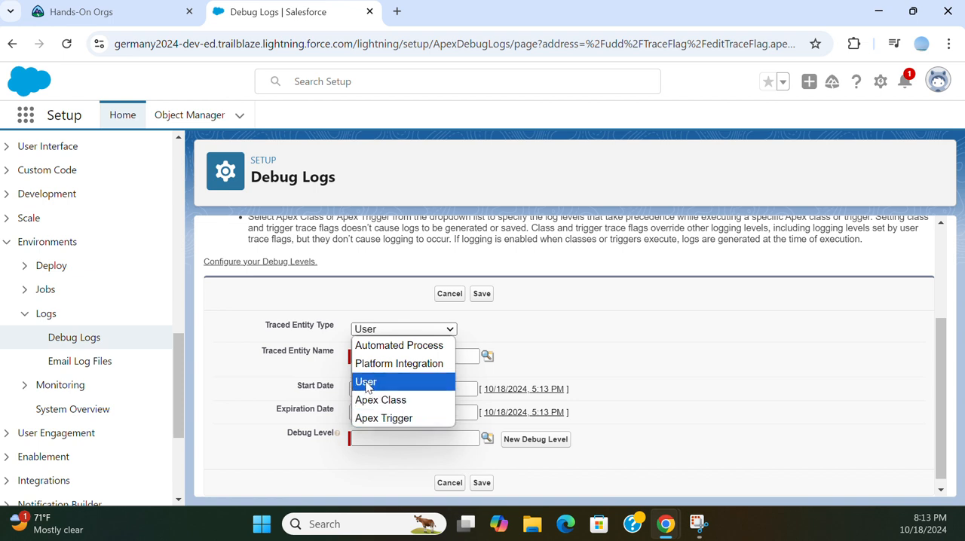
left_click(365, 383)
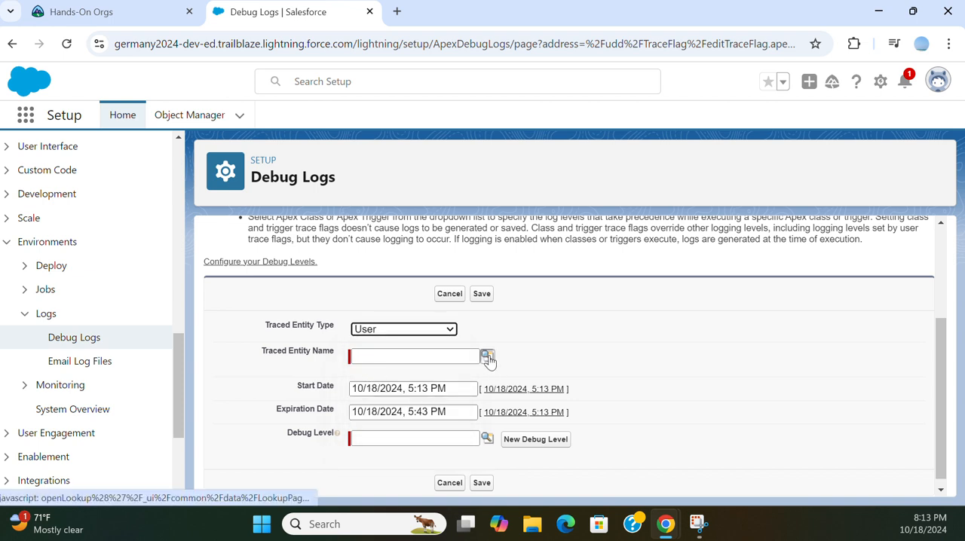
left_click(487, 358)
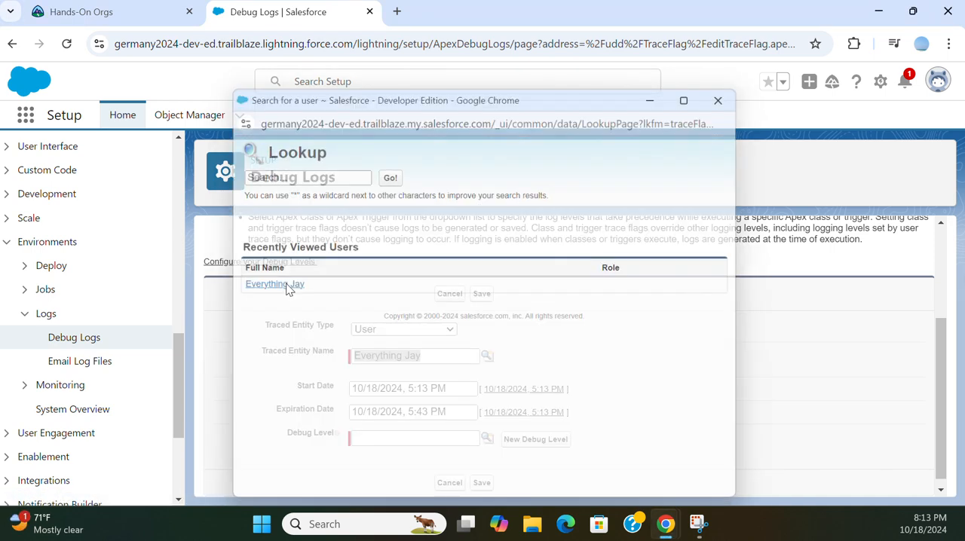
left_click(274, 284)
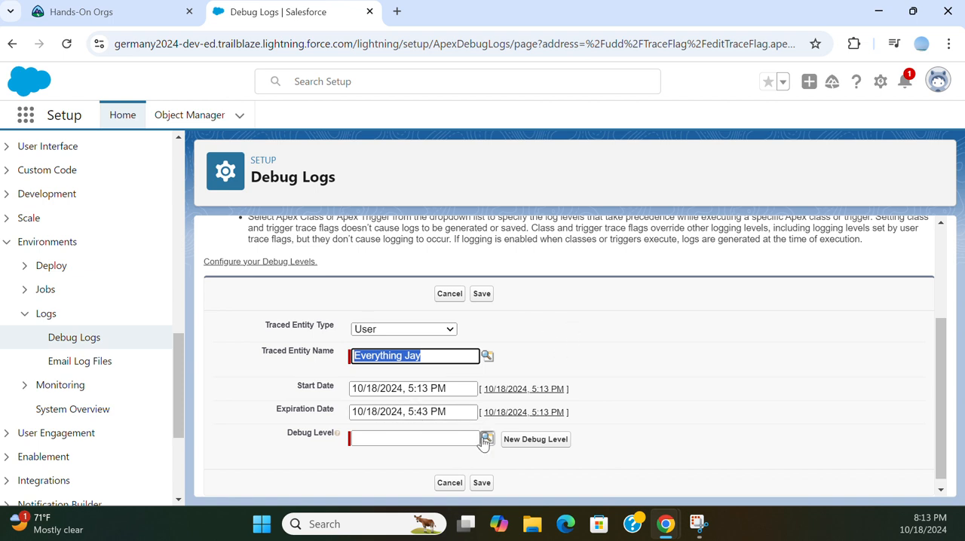
Step: Look up the available debug levels, listing the SFDC_DevConsole level
left_click(487, 441)
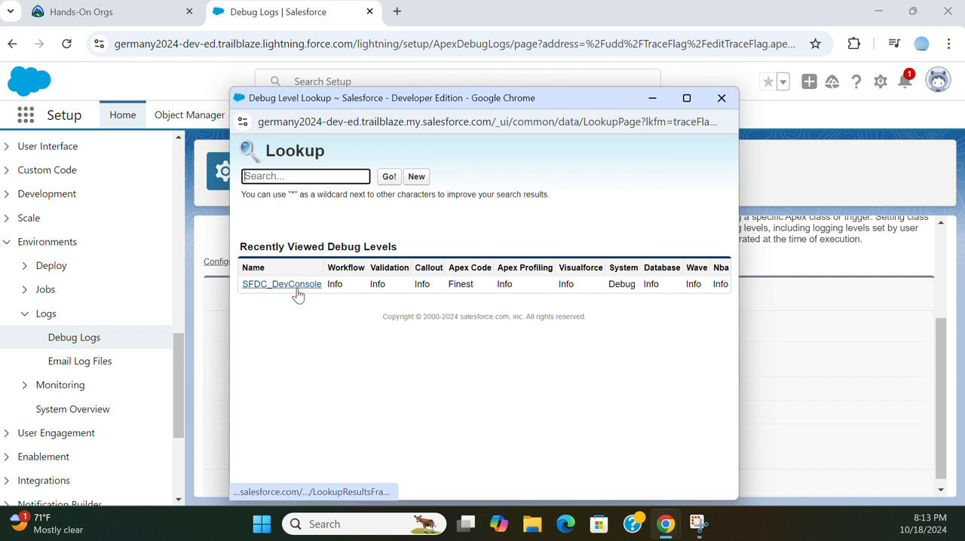
mouse_move(347, 300)
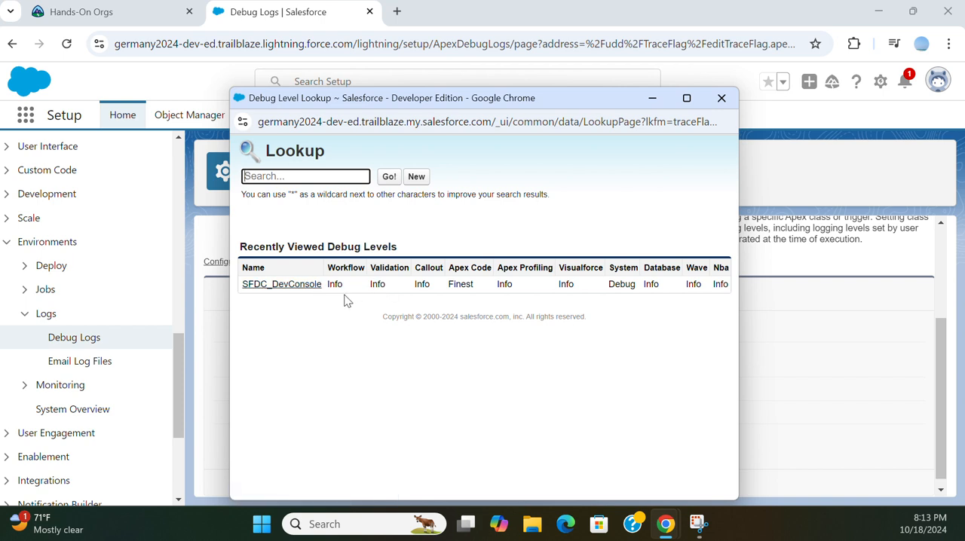
mouse_move(597, 307)
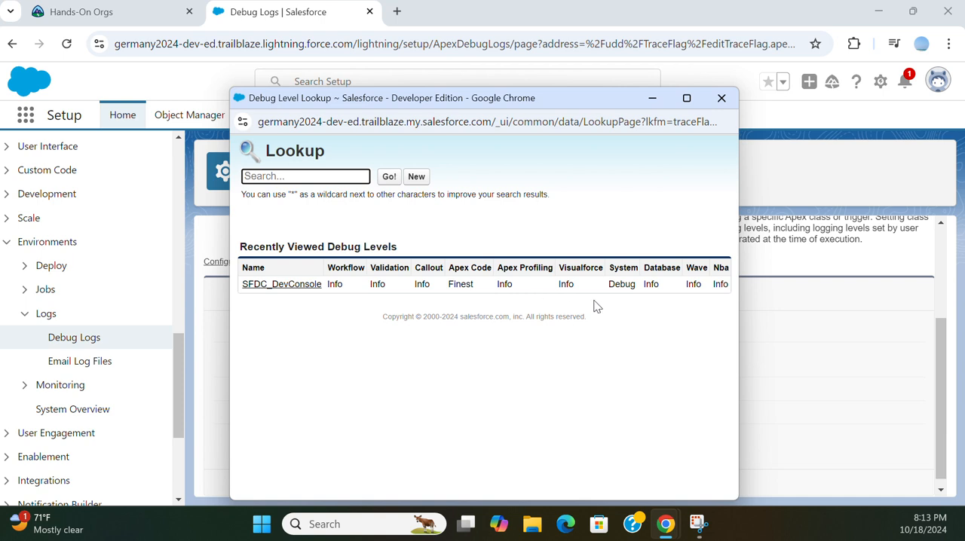
mouse_move(344, 302)
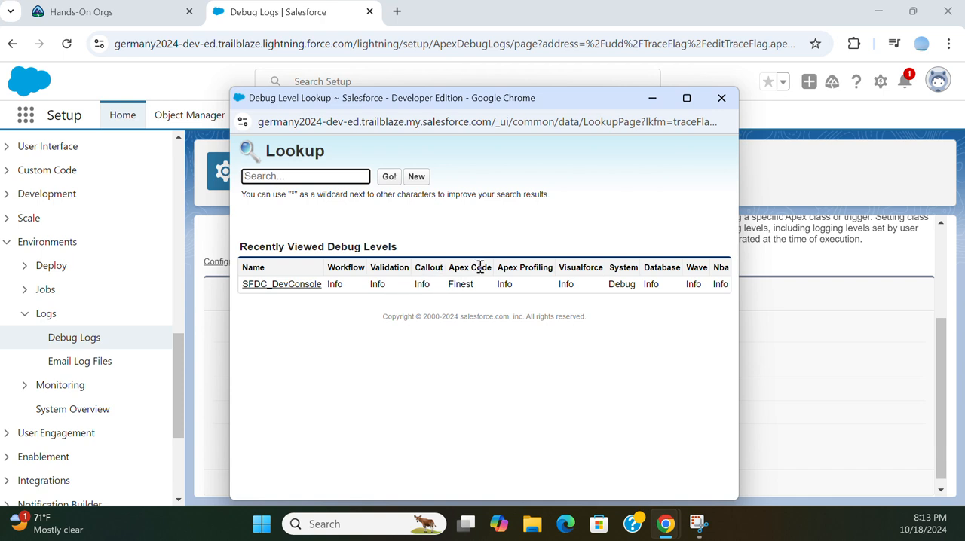
mouse_move(525, 287)
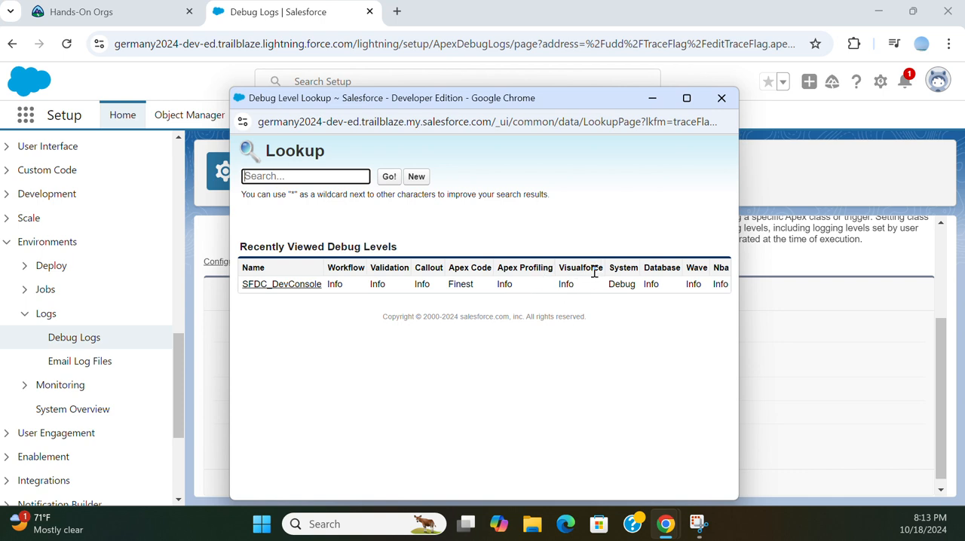
mouse_move(682, 287)
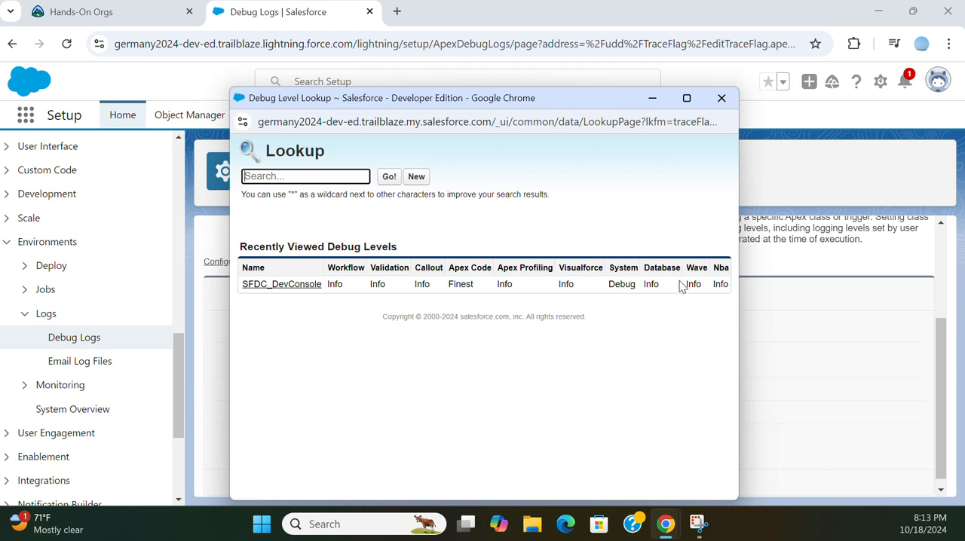
mouse_move(697, 301)
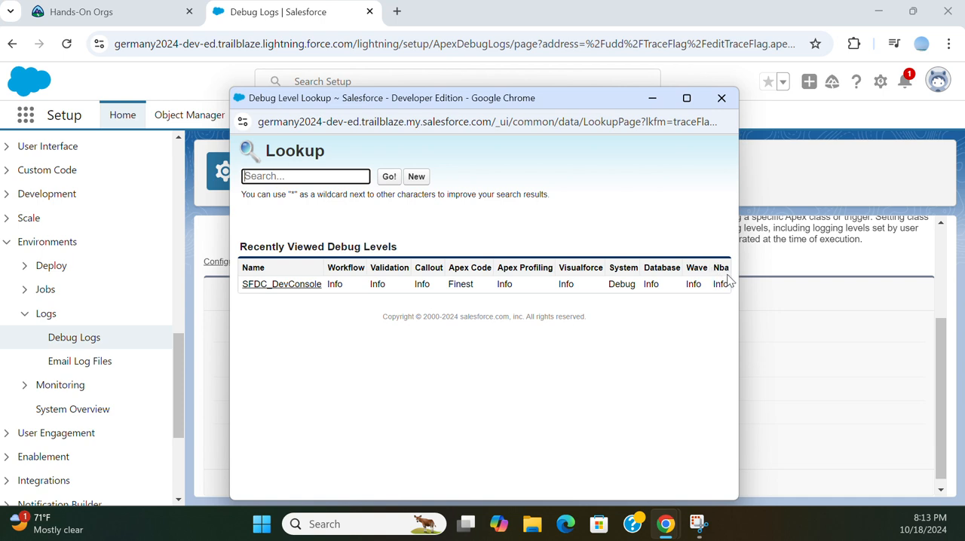
mouse_move(725, 271)
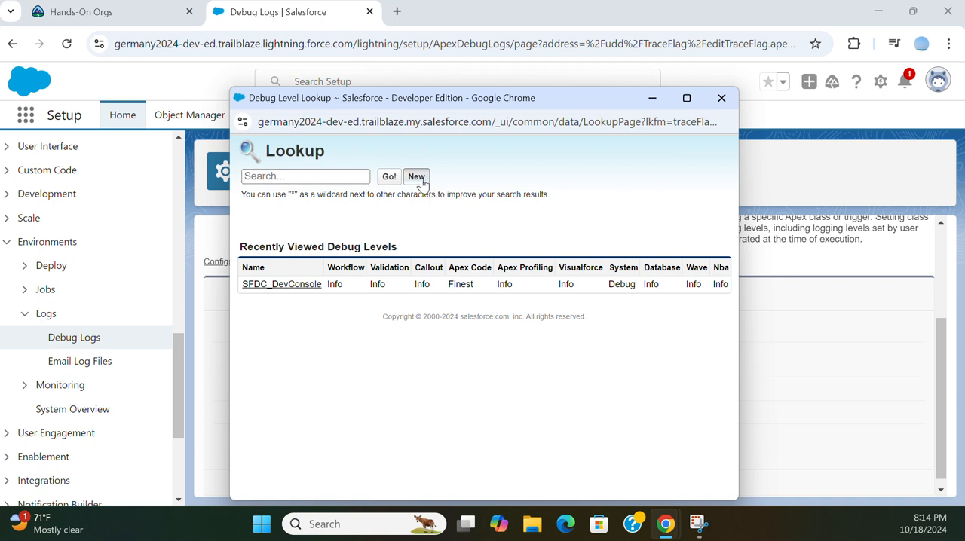
Step: Create a new debug level named 'Finest Logs'
left_click(416, 177)
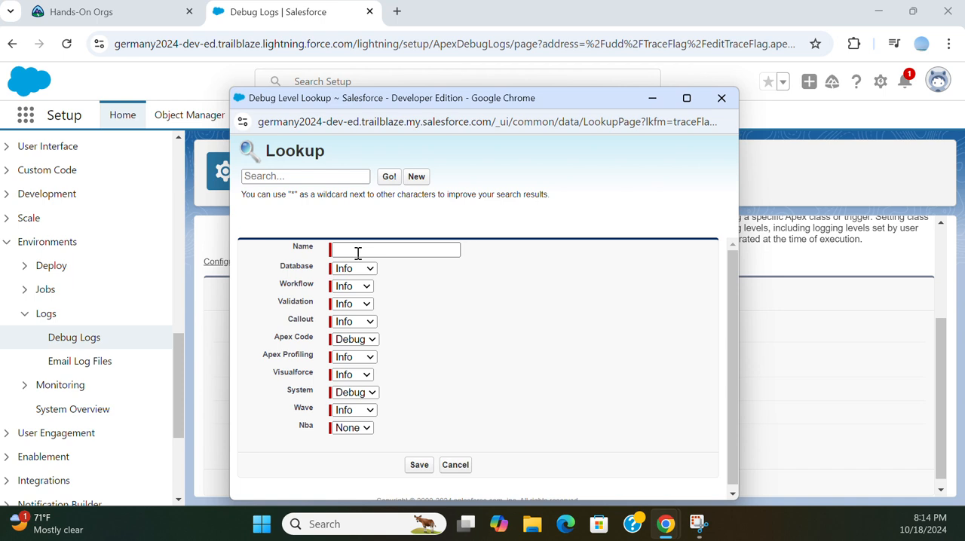
left_click(395, 250)
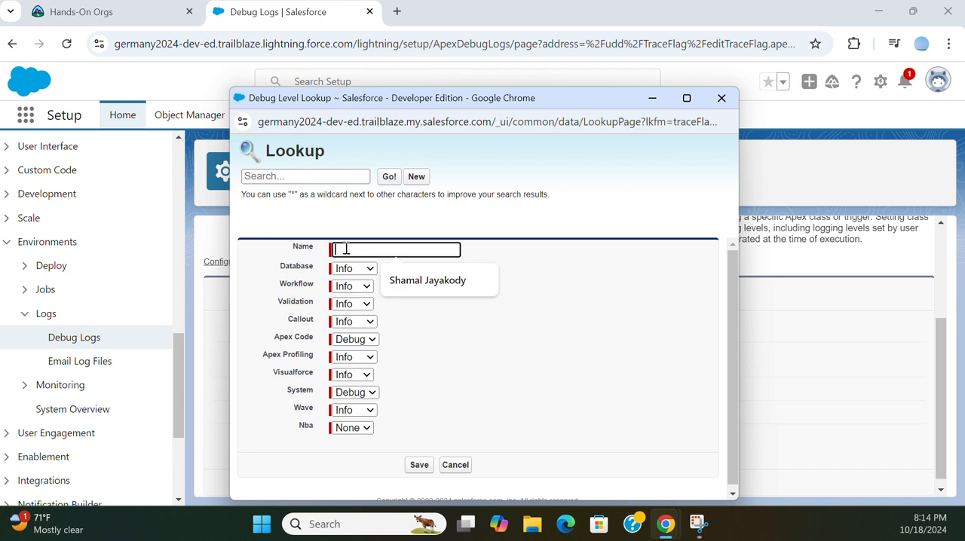
type("Fl")
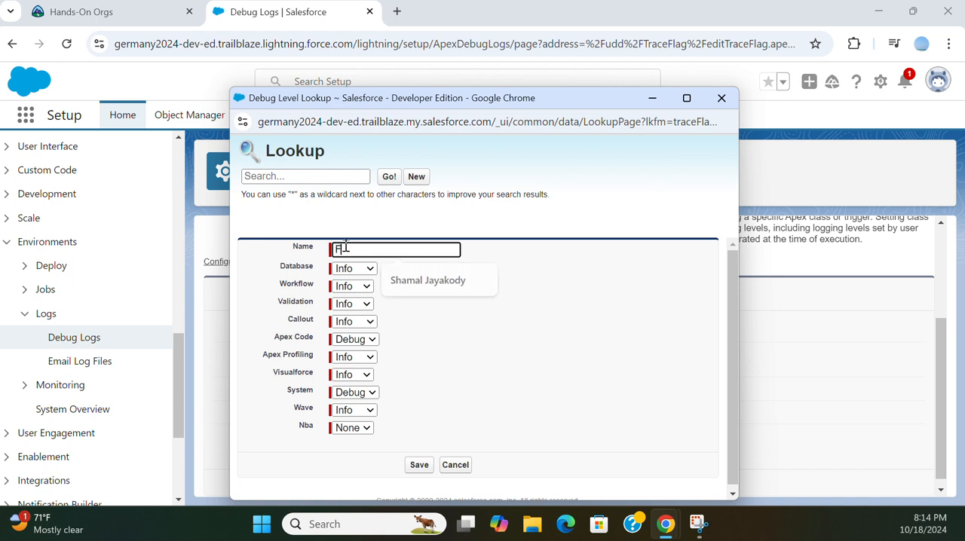
type("Finest")
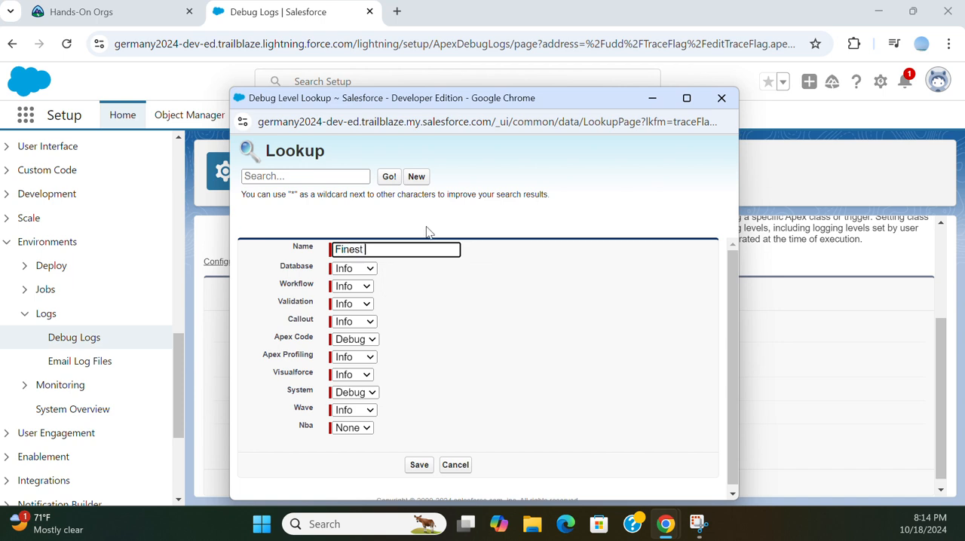
type("Logs")
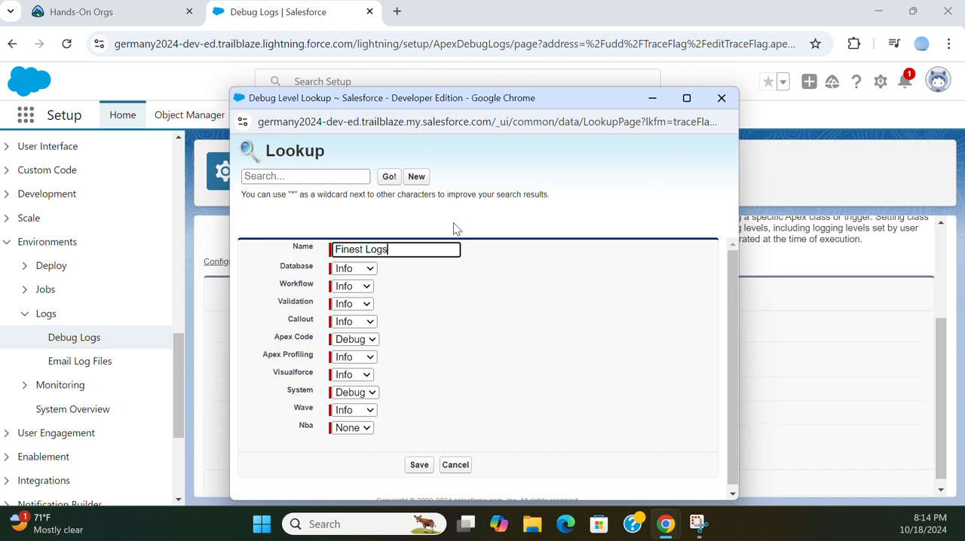
Step: Set Database, Callout, Apex Code and Apex Profiling logging to Finest
left_click(353, 269)
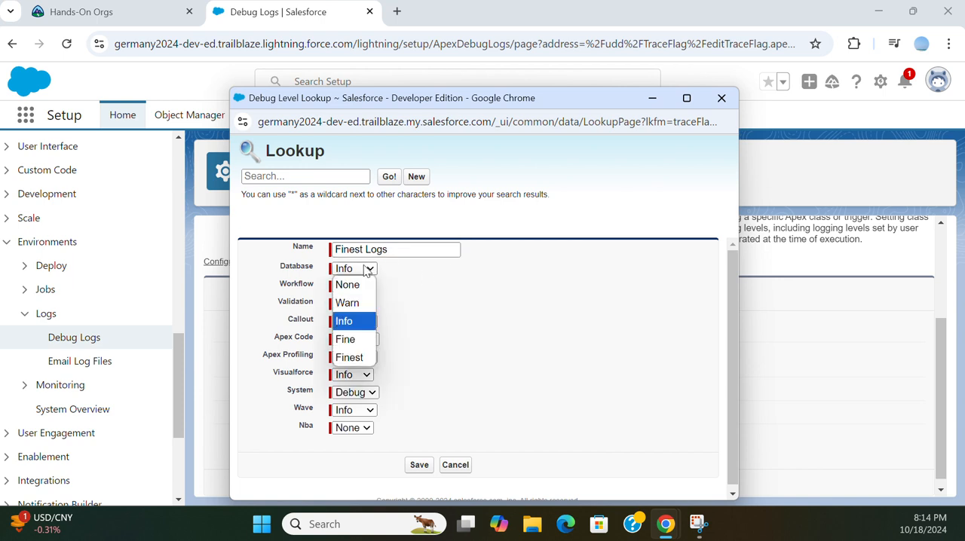
left_click(350, 358)
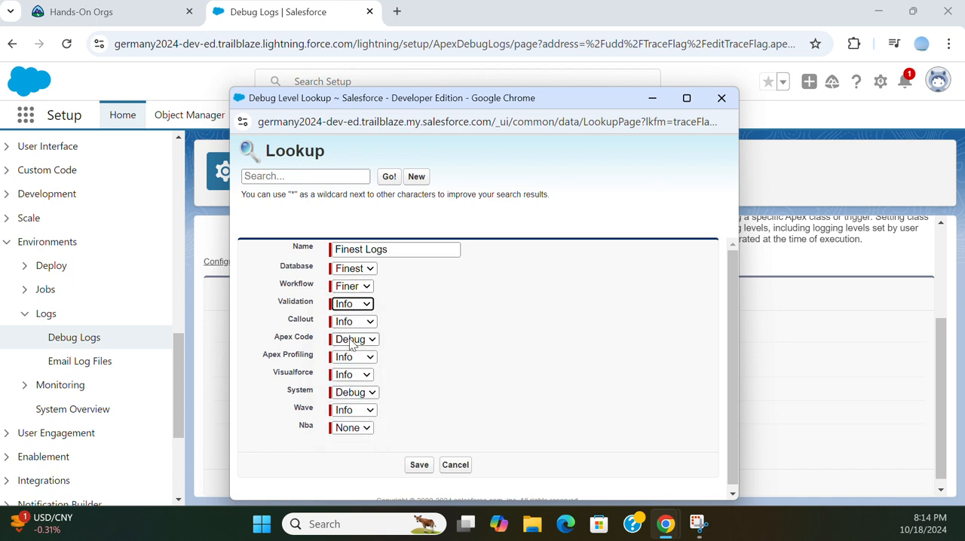
left_click(353, 321)
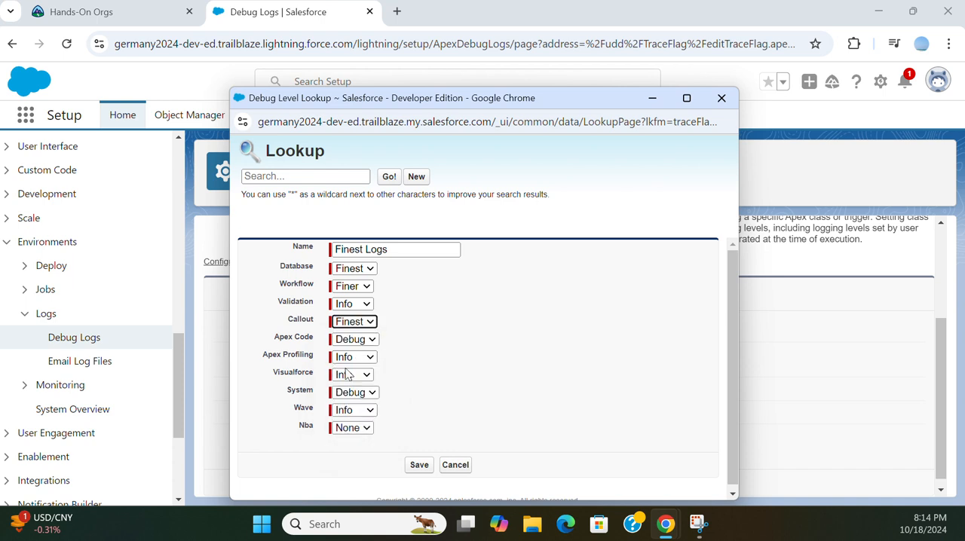
left_click(353, 337)
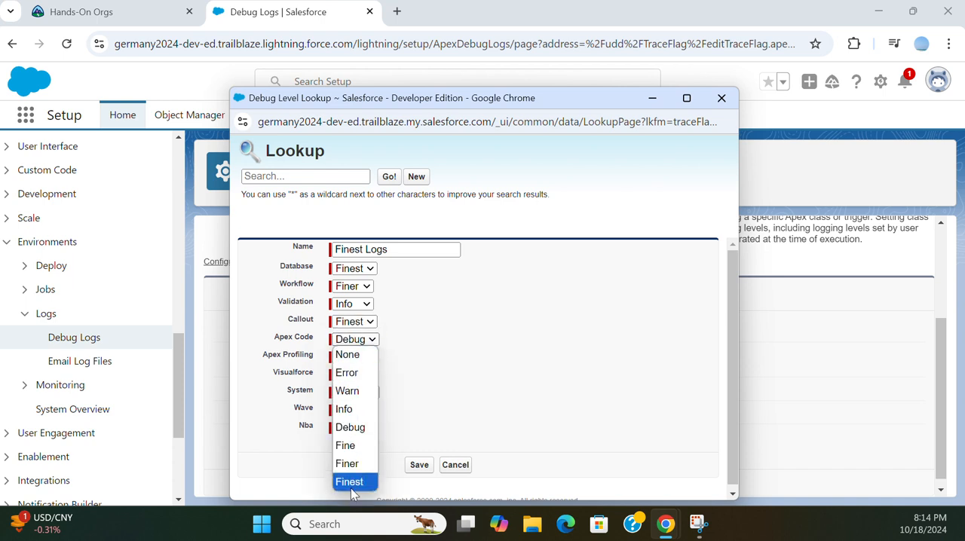
left_click(350, 482)
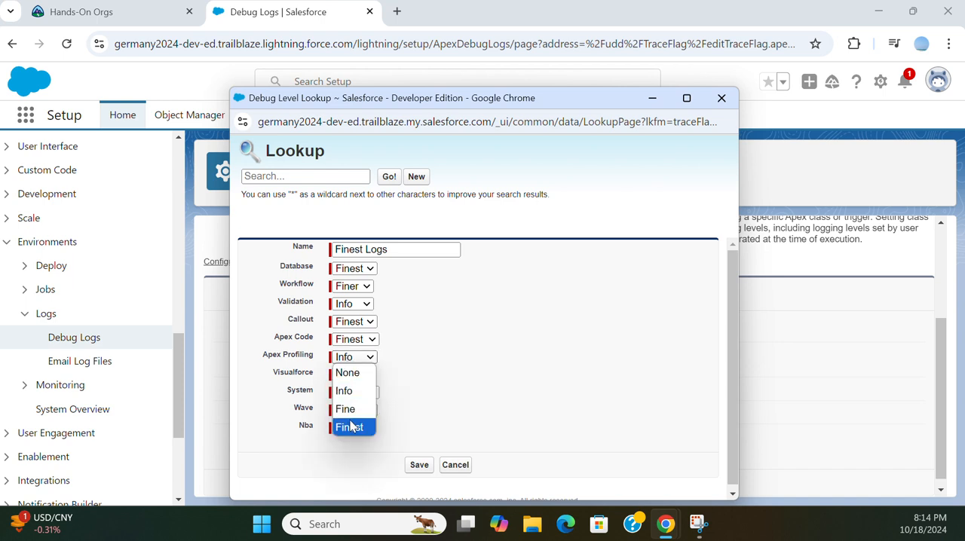
left_click(350, 427)
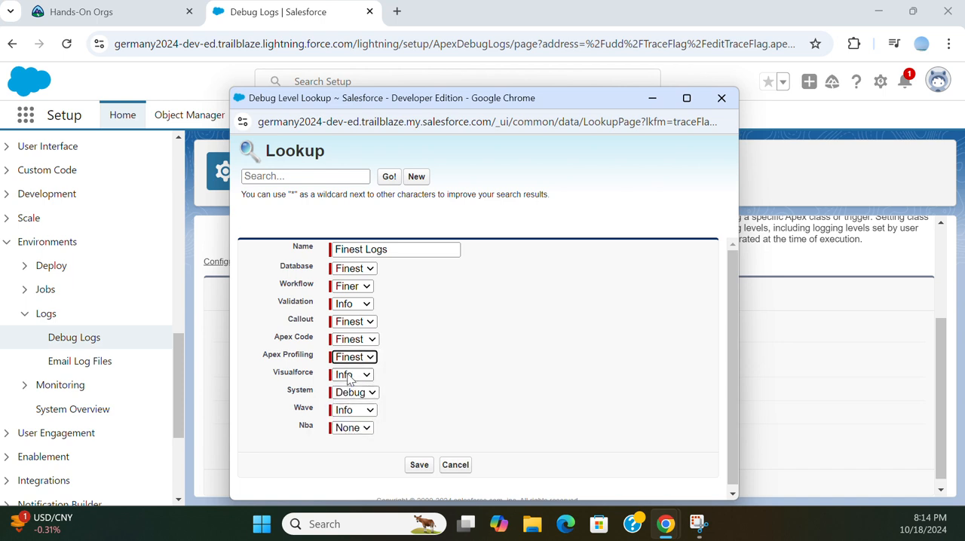
Step: Set Visualforce to Finer, System to Fine, Wave to Finest and Nba to Fine
left_click(353, 374)
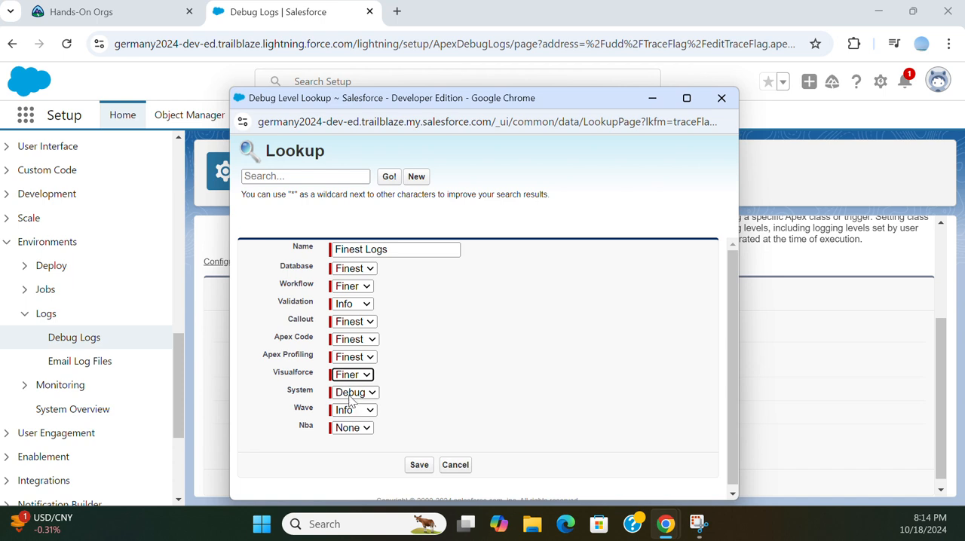
left_click(355, 392)
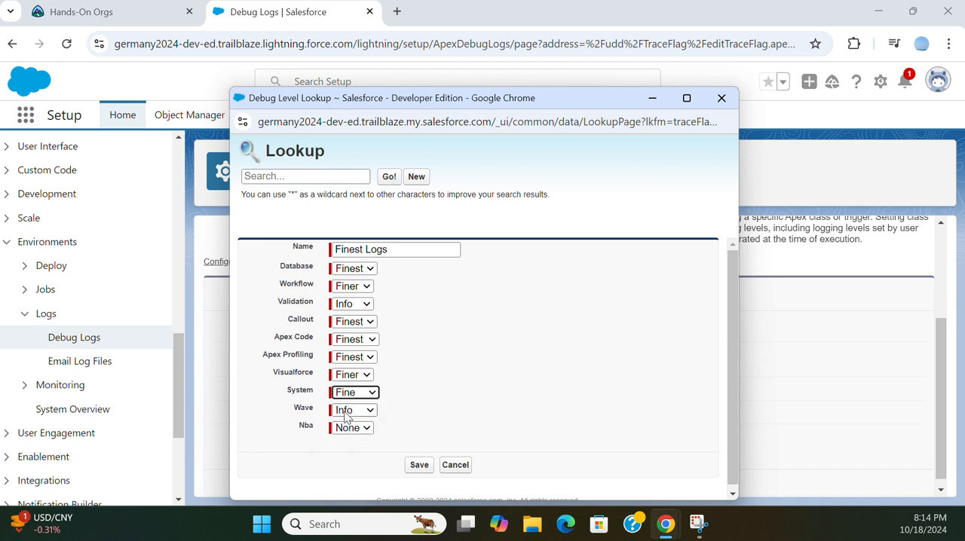
left_click(353, 428)
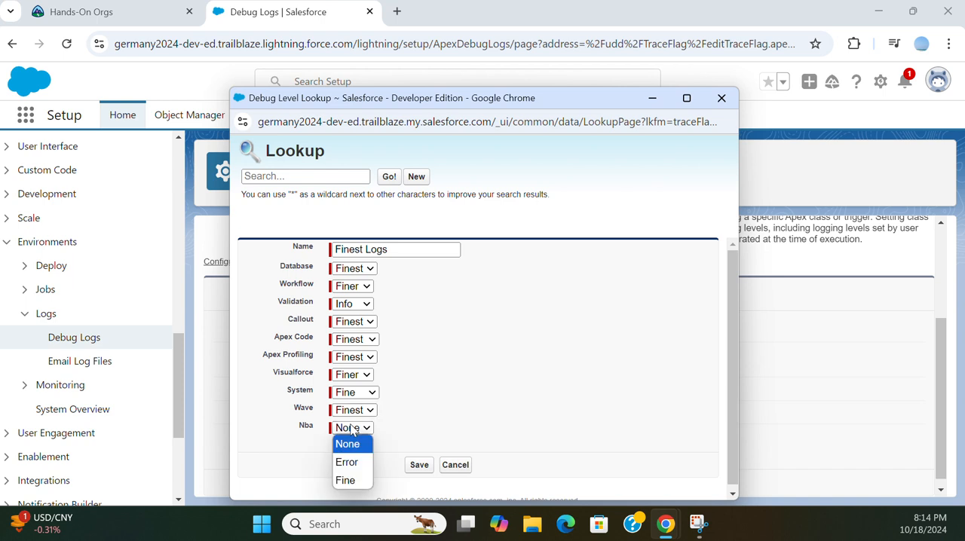
left_click(344, 479)
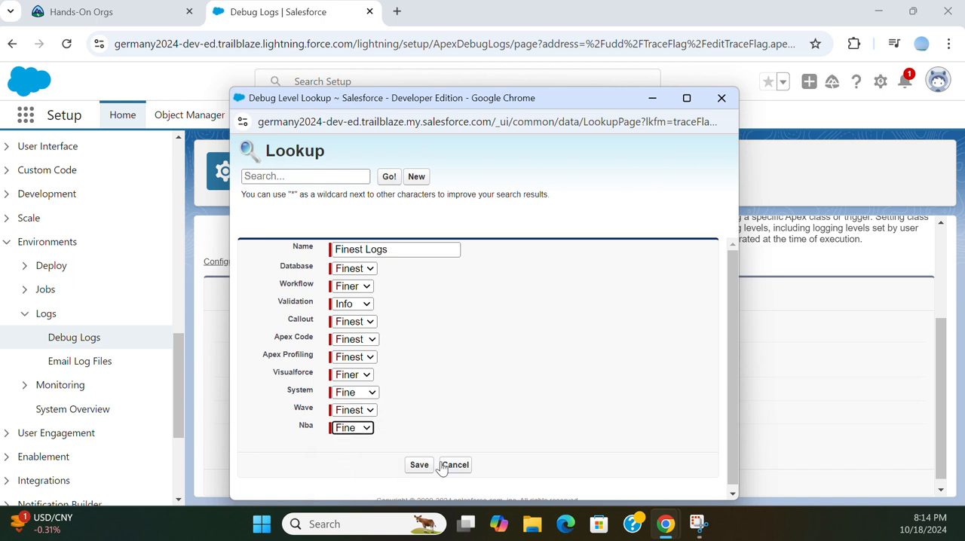
Step: Attempt to save the Finest Logs debug level, rejected for the space in its name
left_click(419, 465)
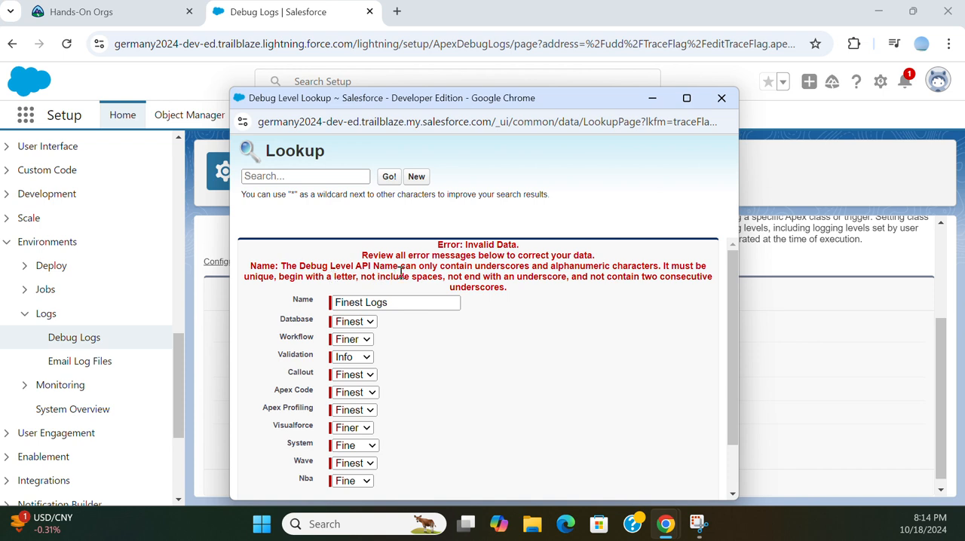
mouse_move(649, 293)
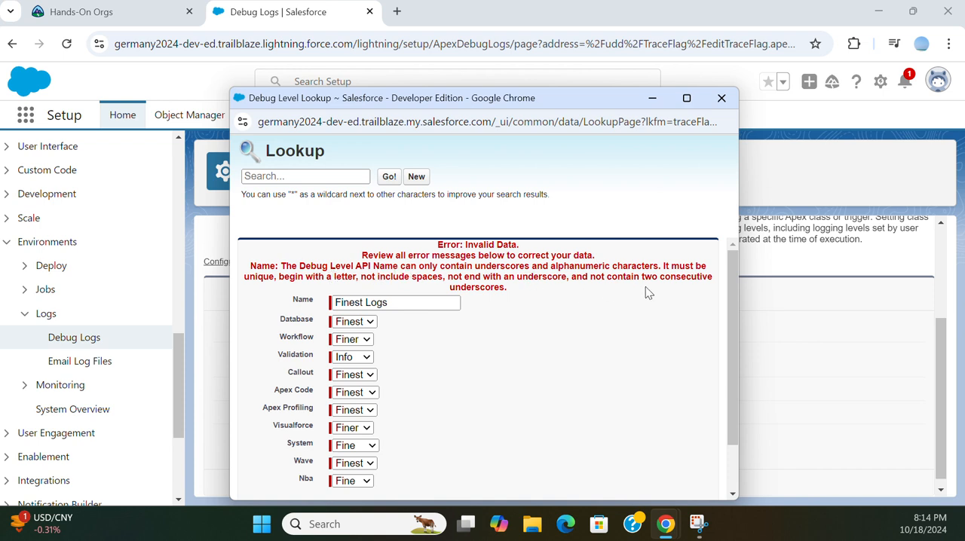
mouse_move(582, 300)
type("_")
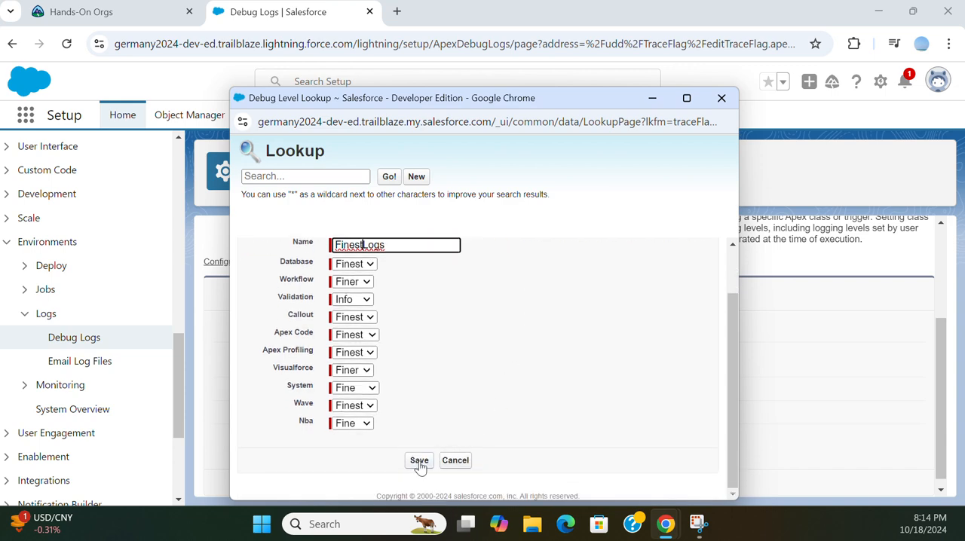
Step: Save the renamed FinestLogs debug level and save the trace flag using it
left_click(419, 462)
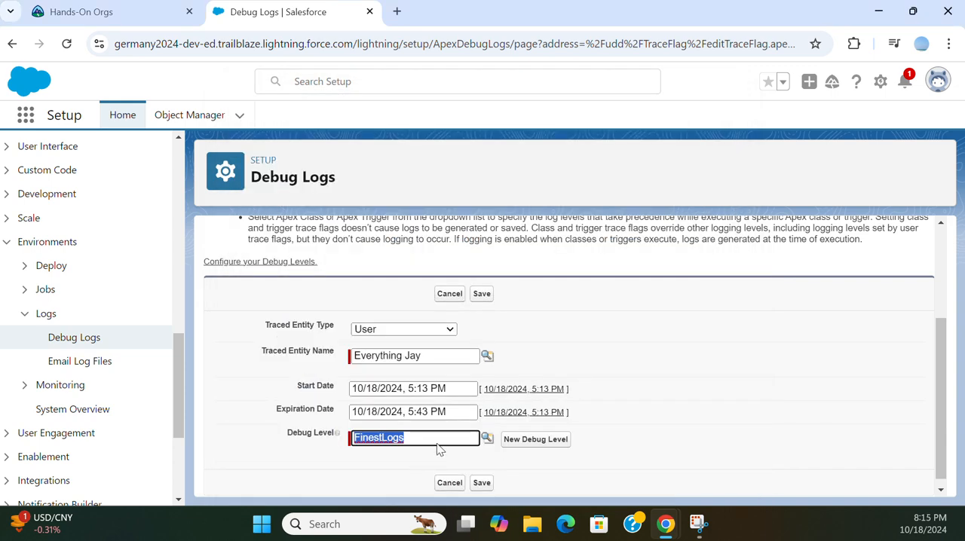
left_click(482, 483)
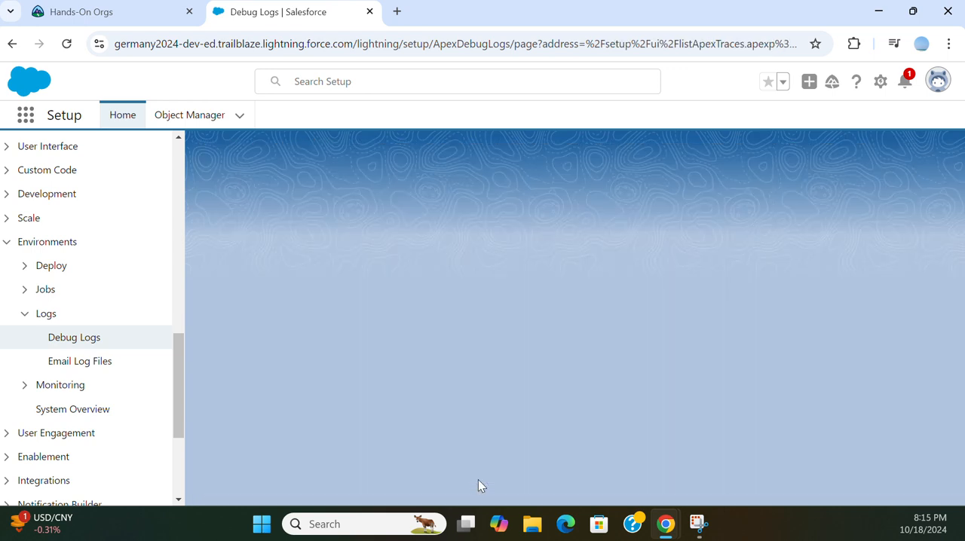
Step: Switch from Setup to the Sales app via the App Launcher, landing on Seller Home
left_click(74, 338)
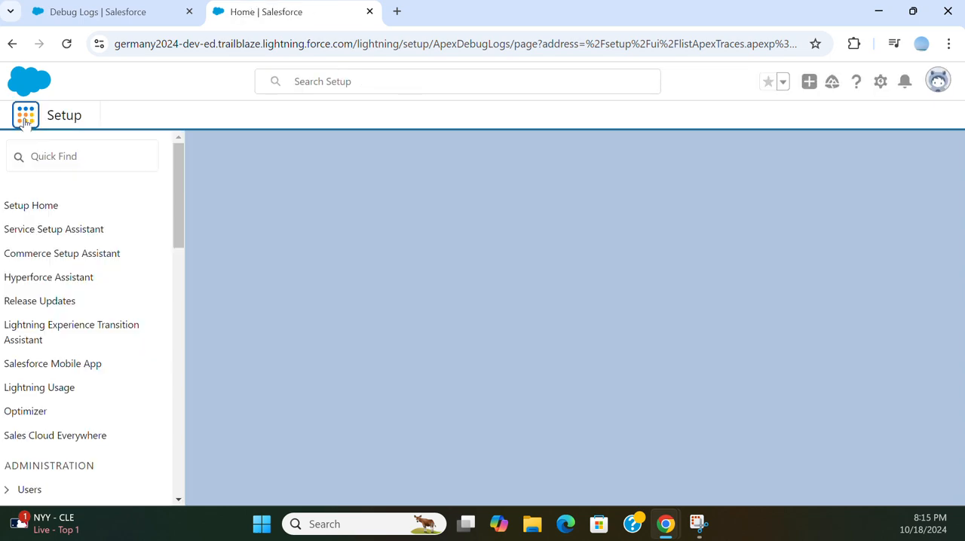
left_click(26, 115)
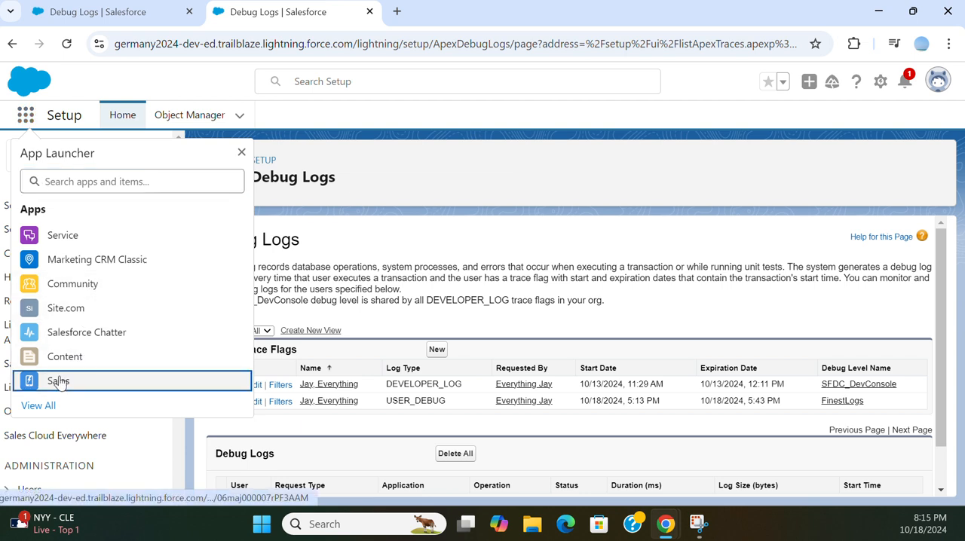
mouse_move(57, 380)
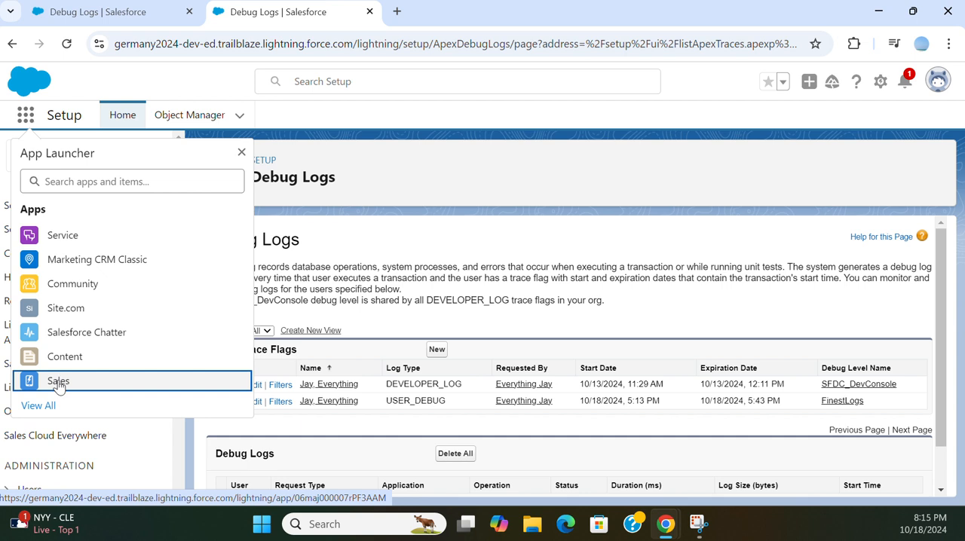
left_click(57, 380)
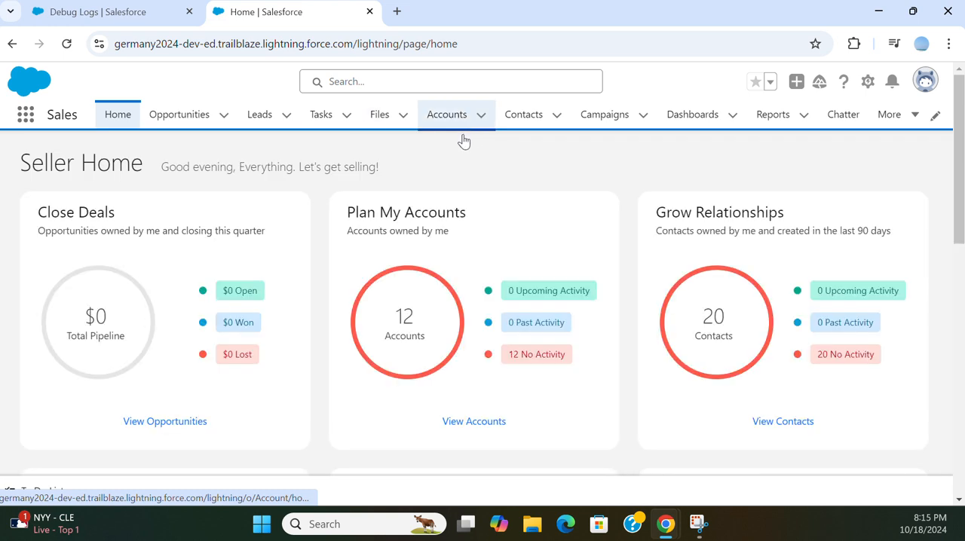
Step: Create and save a new account named AAA from the Accounts list
left_click(446, 115)
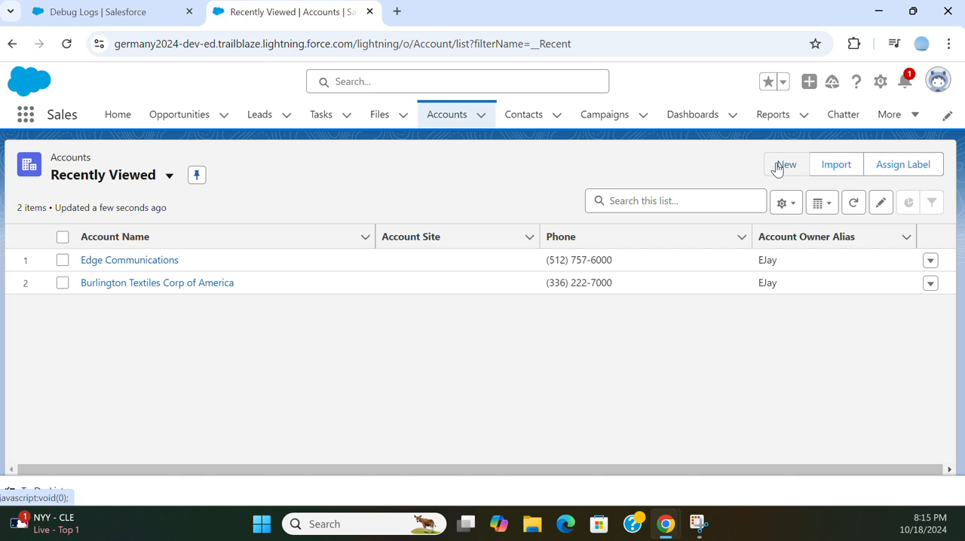
left_click(786, 165)
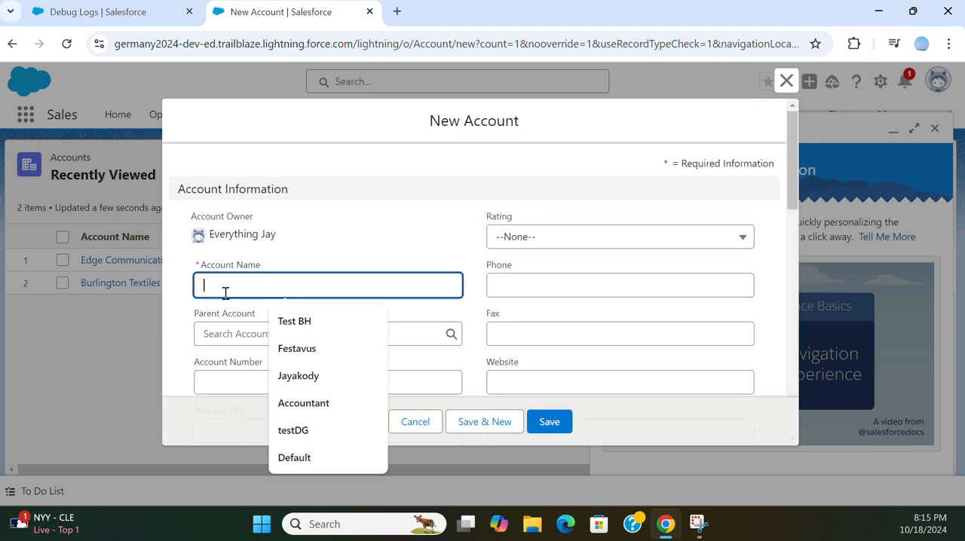
type("A")
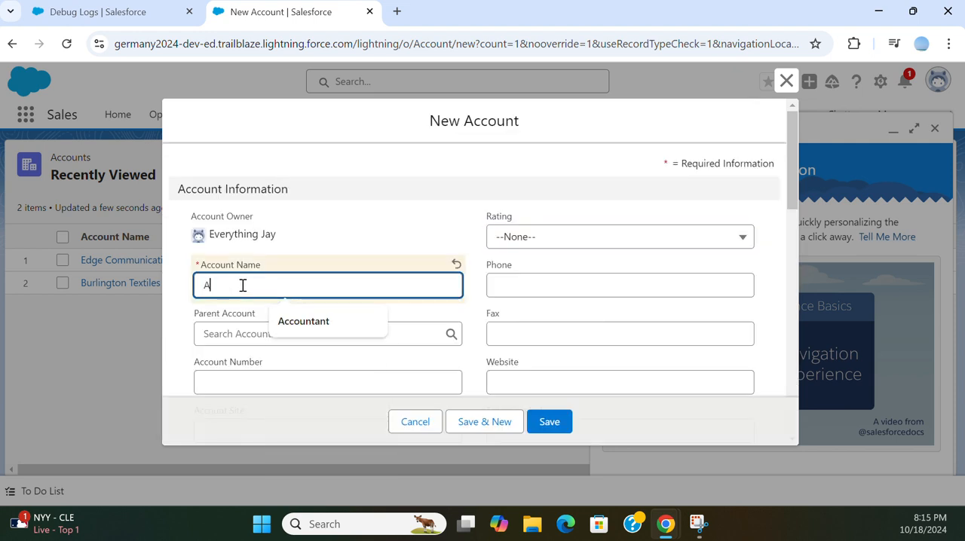
type("AA")
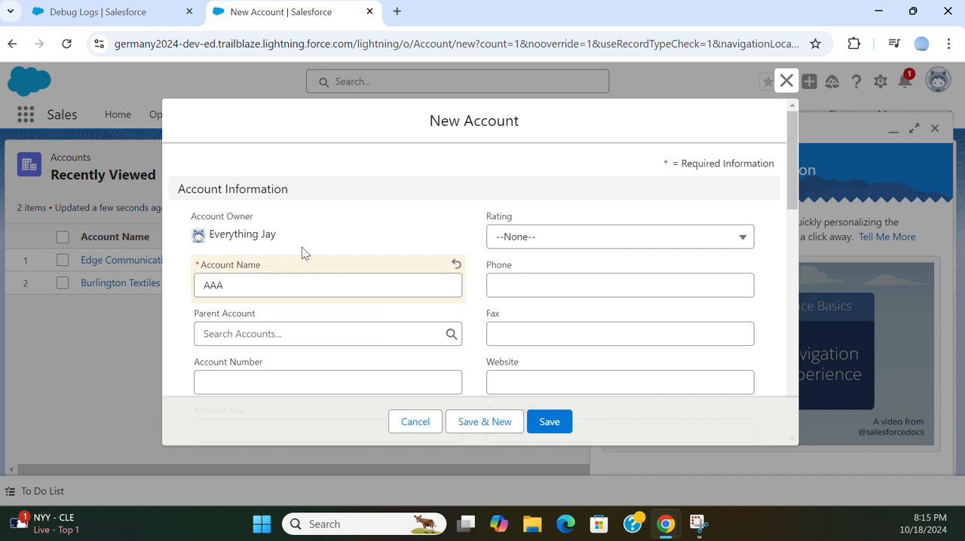
mouse_move(528, 145)
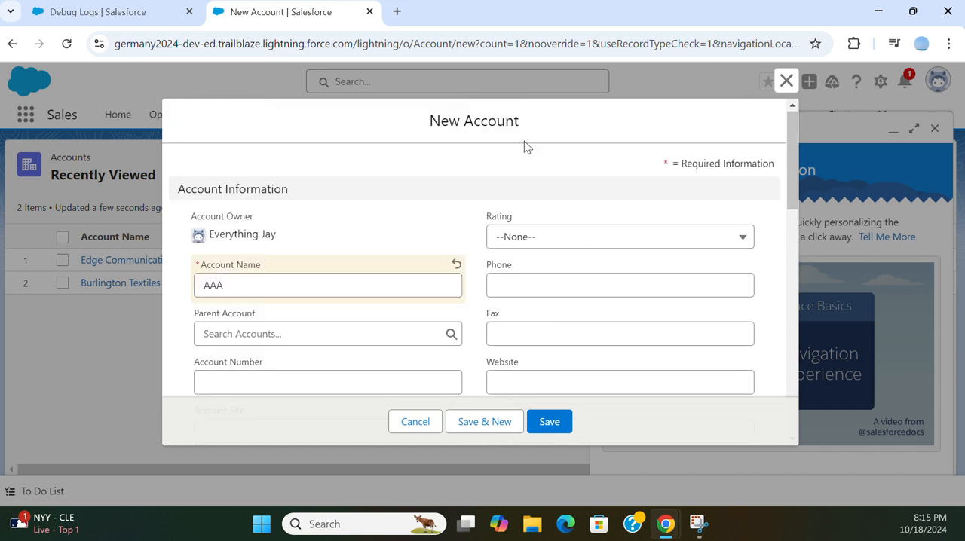
left_click(618, 236)
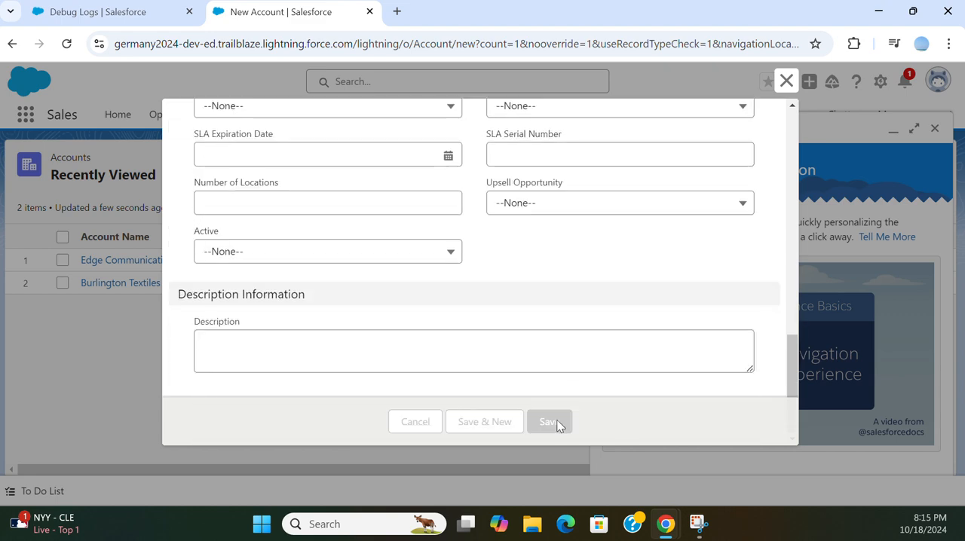
left_click(549, 422)
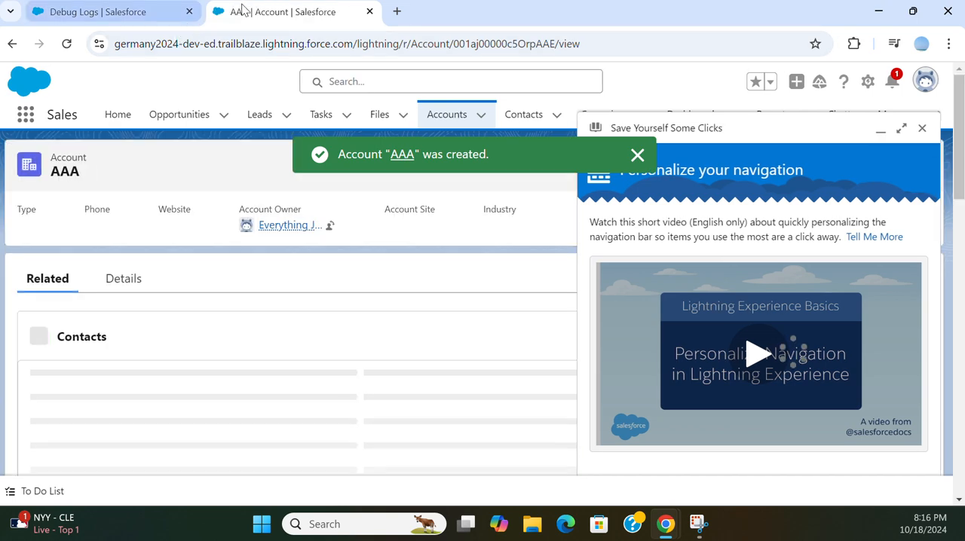
Step: Return to the Debug Logs page and view the second debug log's details
left_click(98, 12)
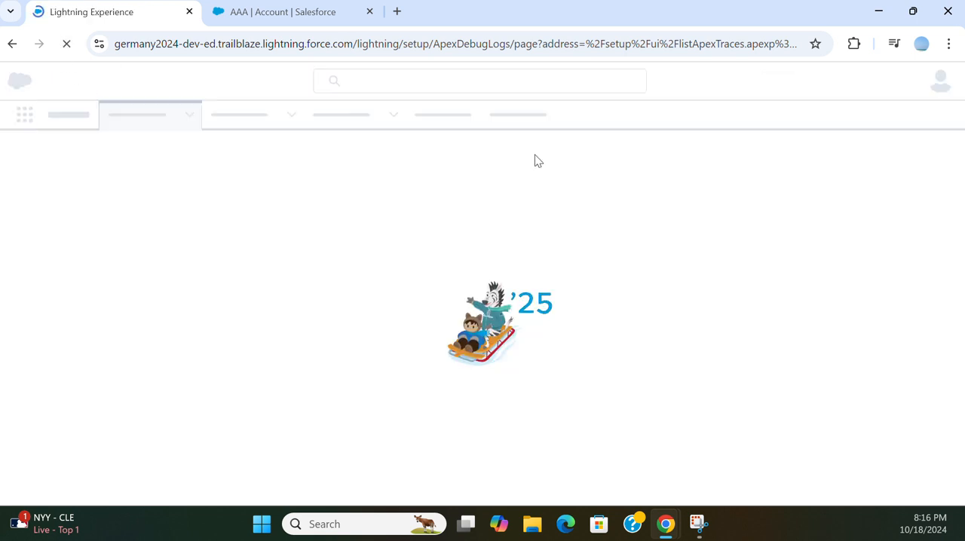
mouse_move(237, 166)
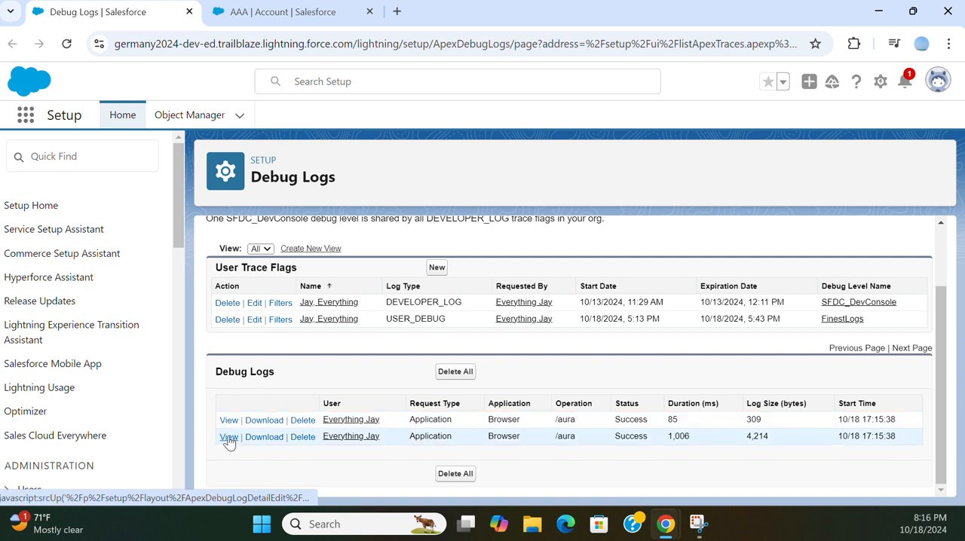
mouse_move(229, 439)
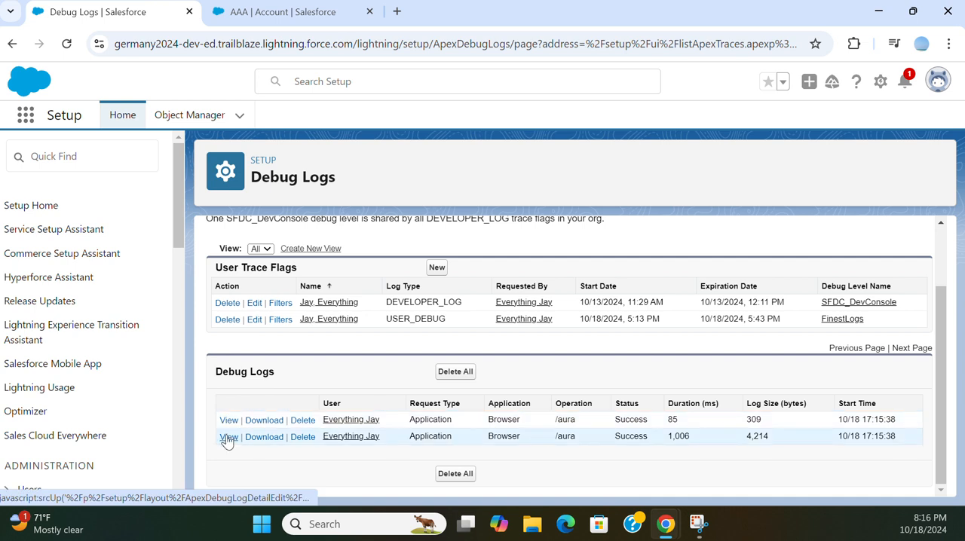
left_click(229, 437)
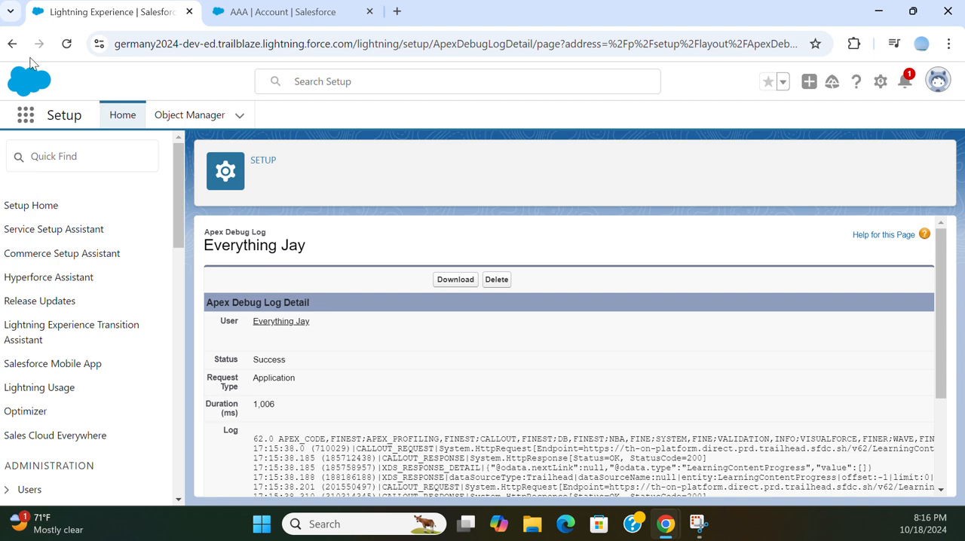
Step: Go back to the Debug Logs list and scroll through its trace flags and logs
left_click(12, 42)
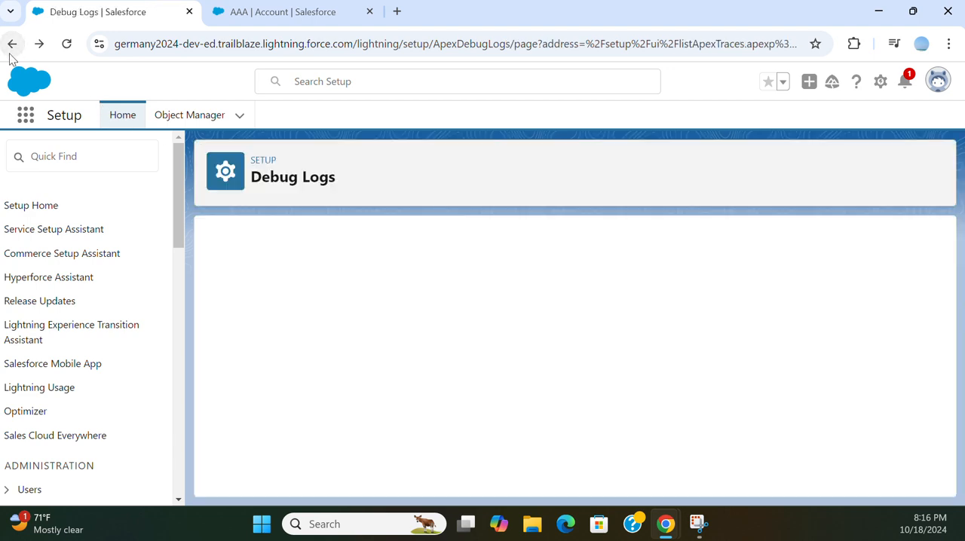
left_click(12, 43)
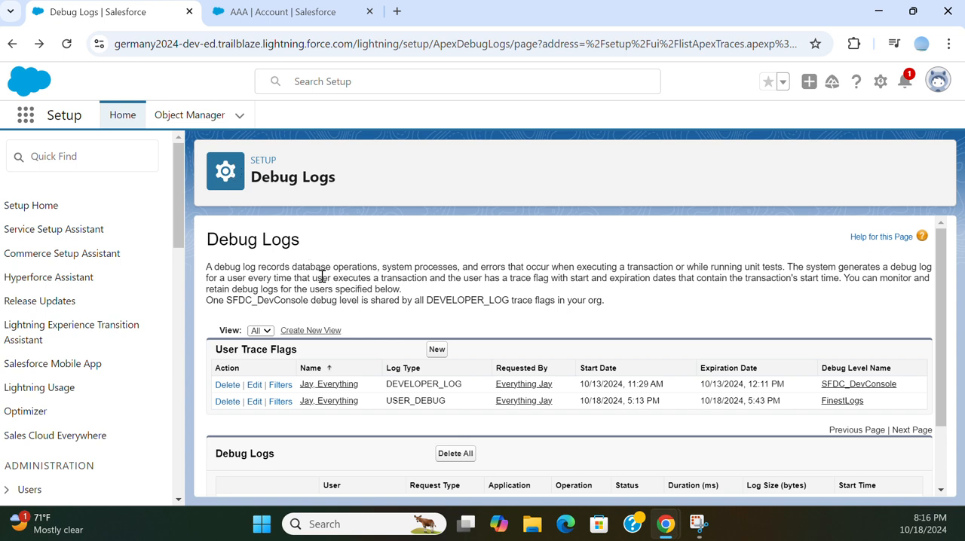
mouse_move(431, 213)
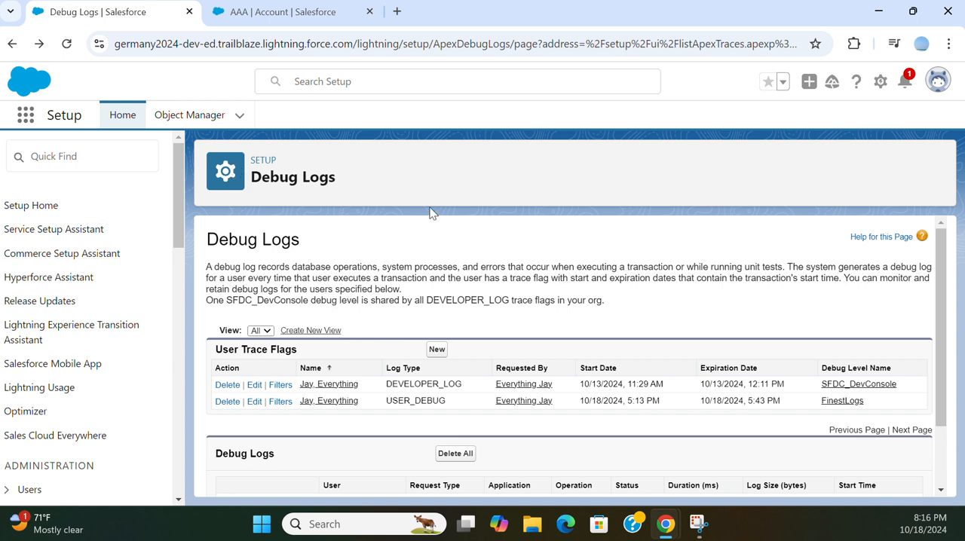
mouse_move(300, 327)
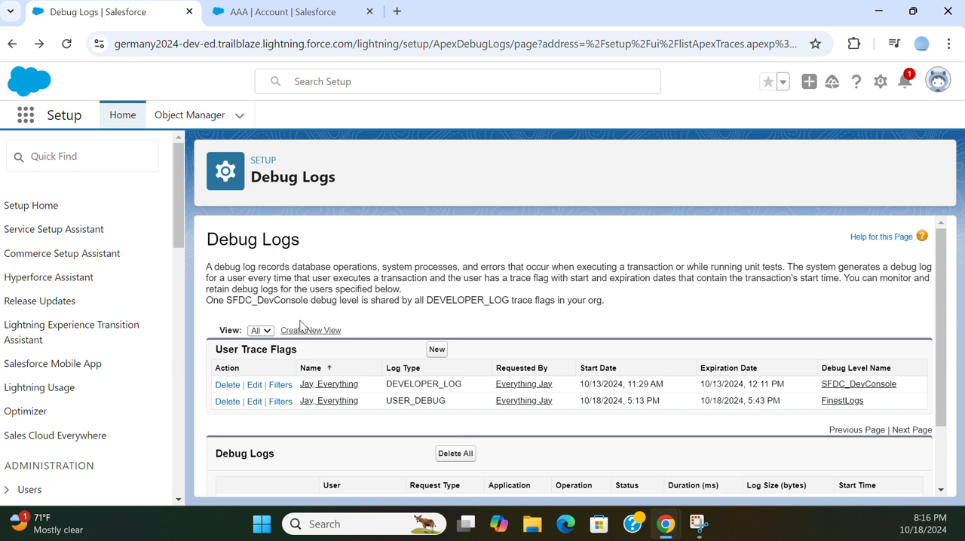
mouse_move(285, 363)
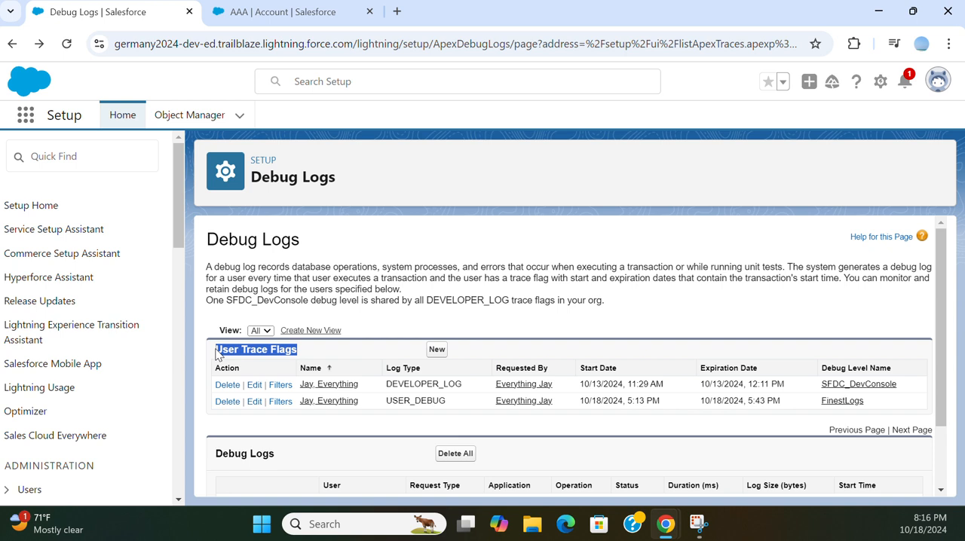
mouse_move(406, 212)
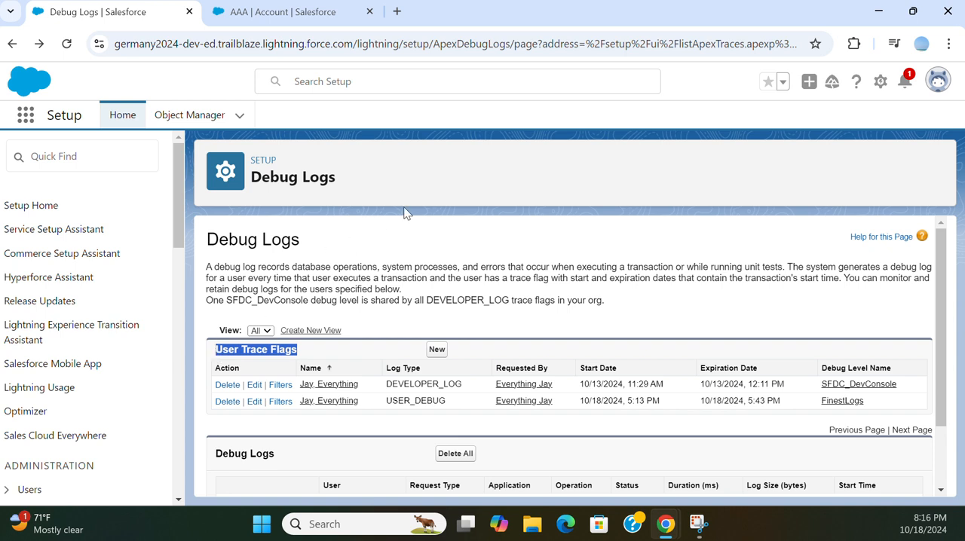
mouse_move(410, 217)
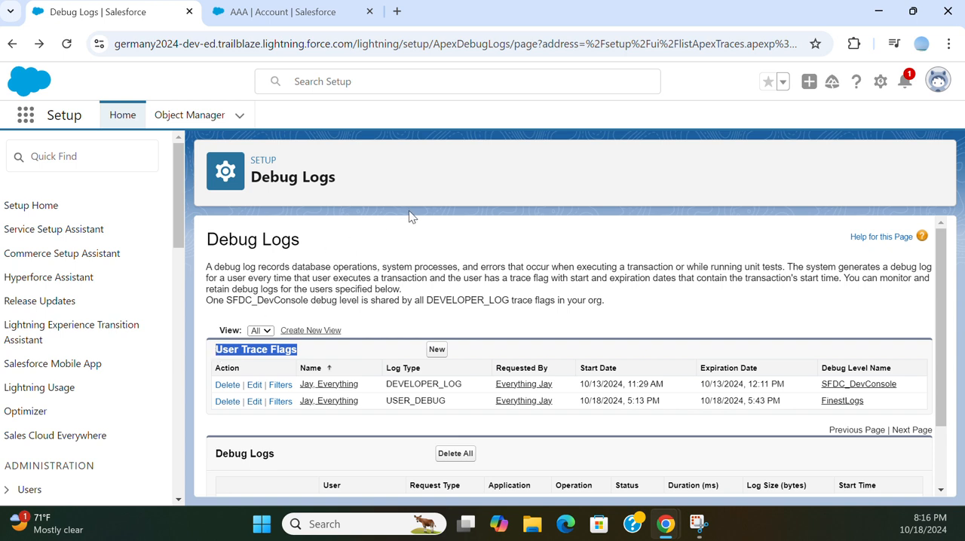
scroll("down", 3)
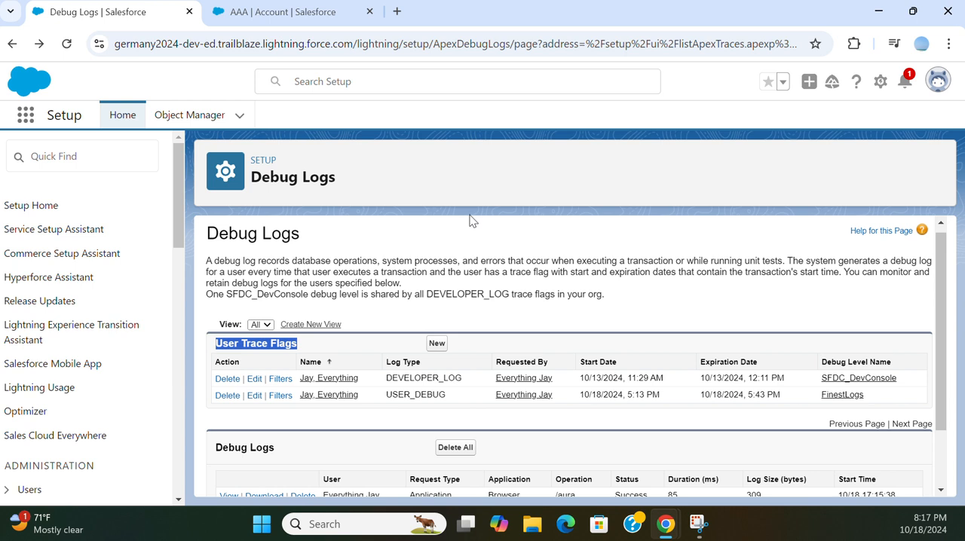
mouse_move(461, 211)
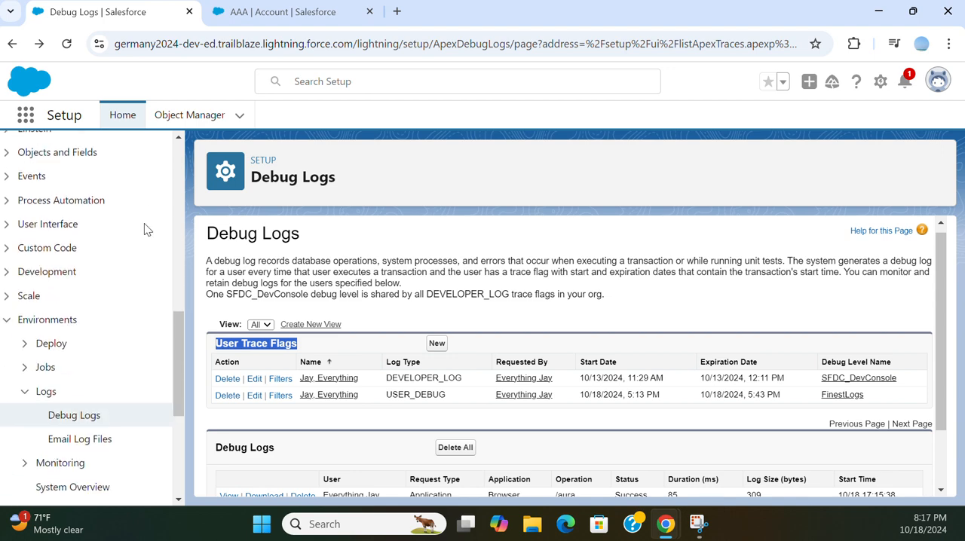
scroll("down", 3)
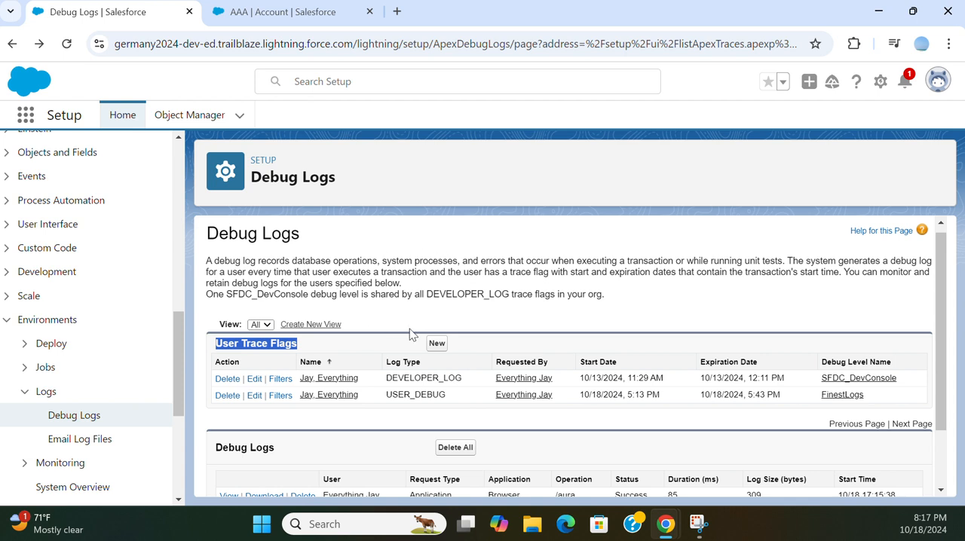
mouse_move(487, 358)
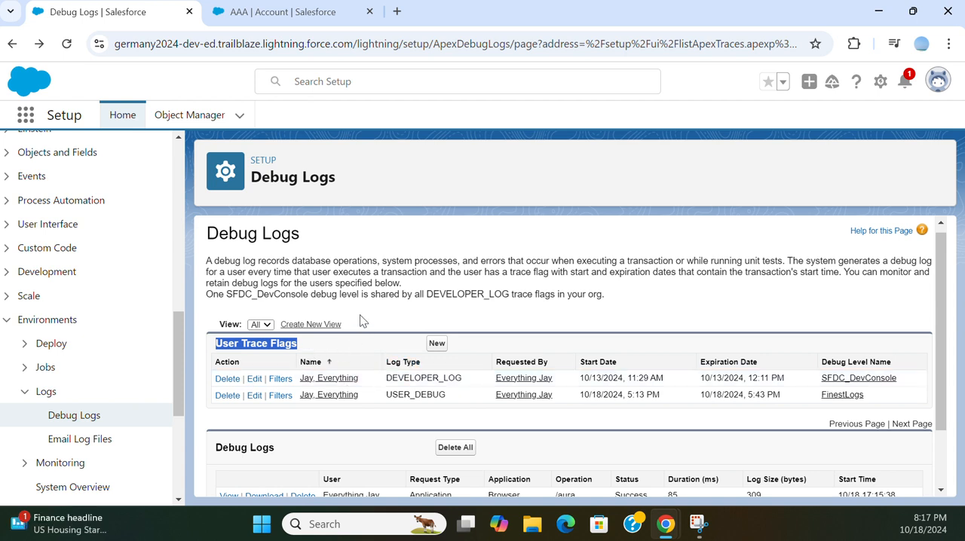
mouse_move(434, 25)
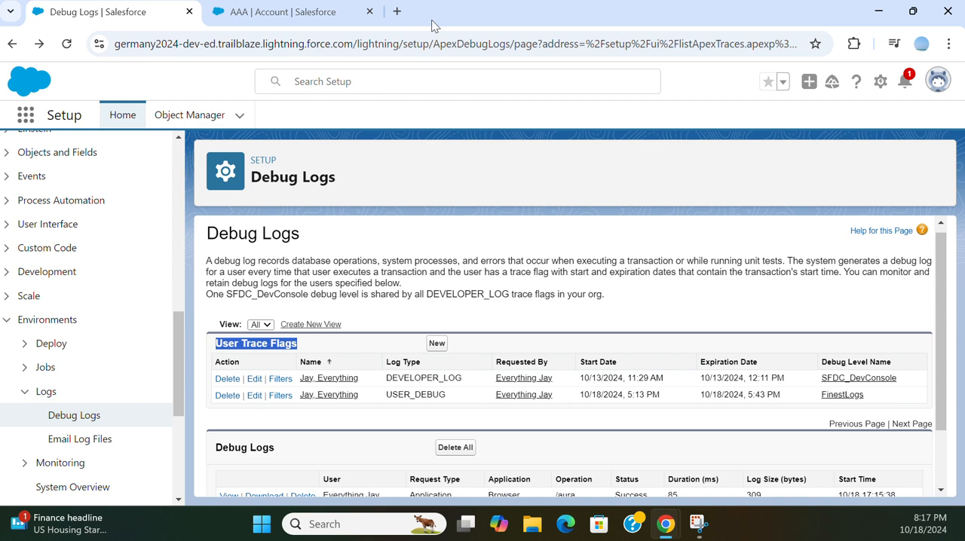
mouse_move(513, 229)
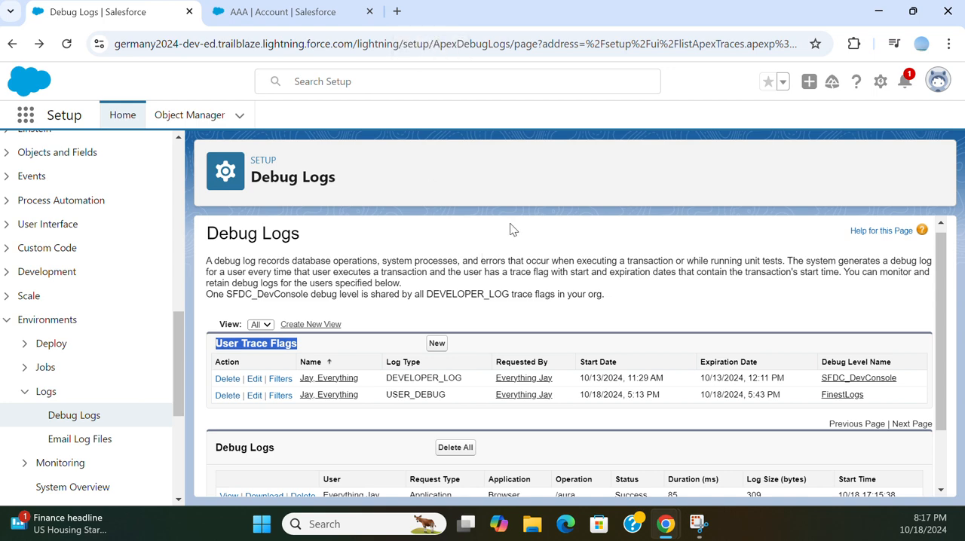
scroll("down", 3)
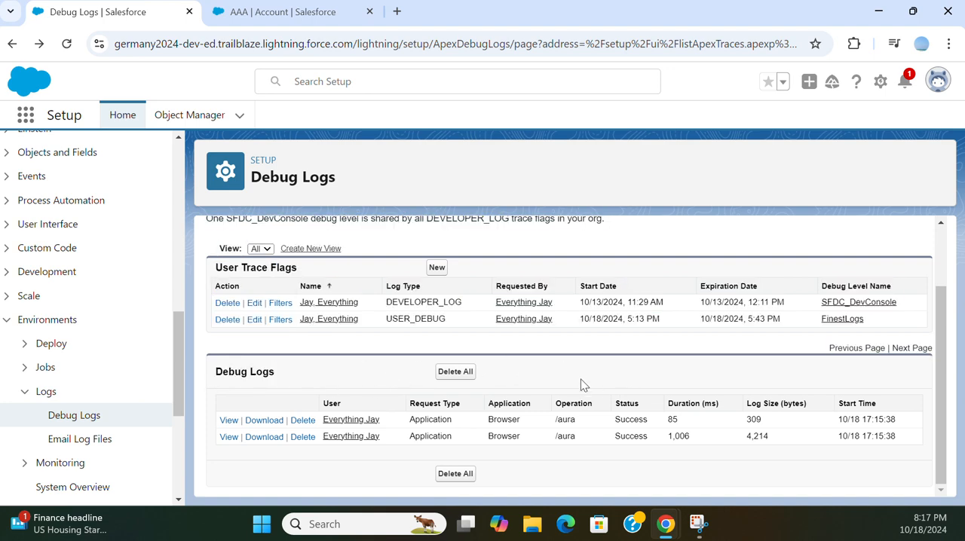
mouse_move(473, 394)
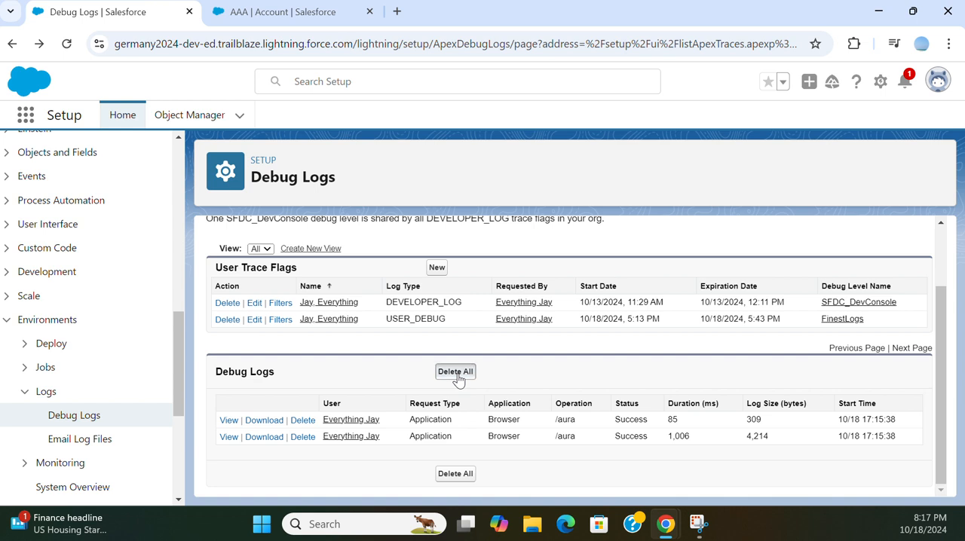
Step: Delete all debug logs with Delete All, leaving the list empty
left_click(456, 371)
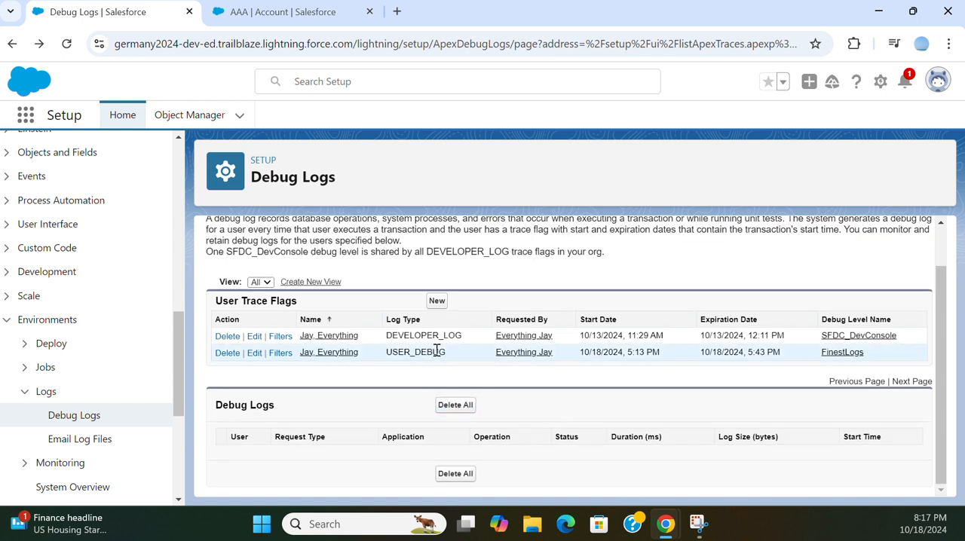